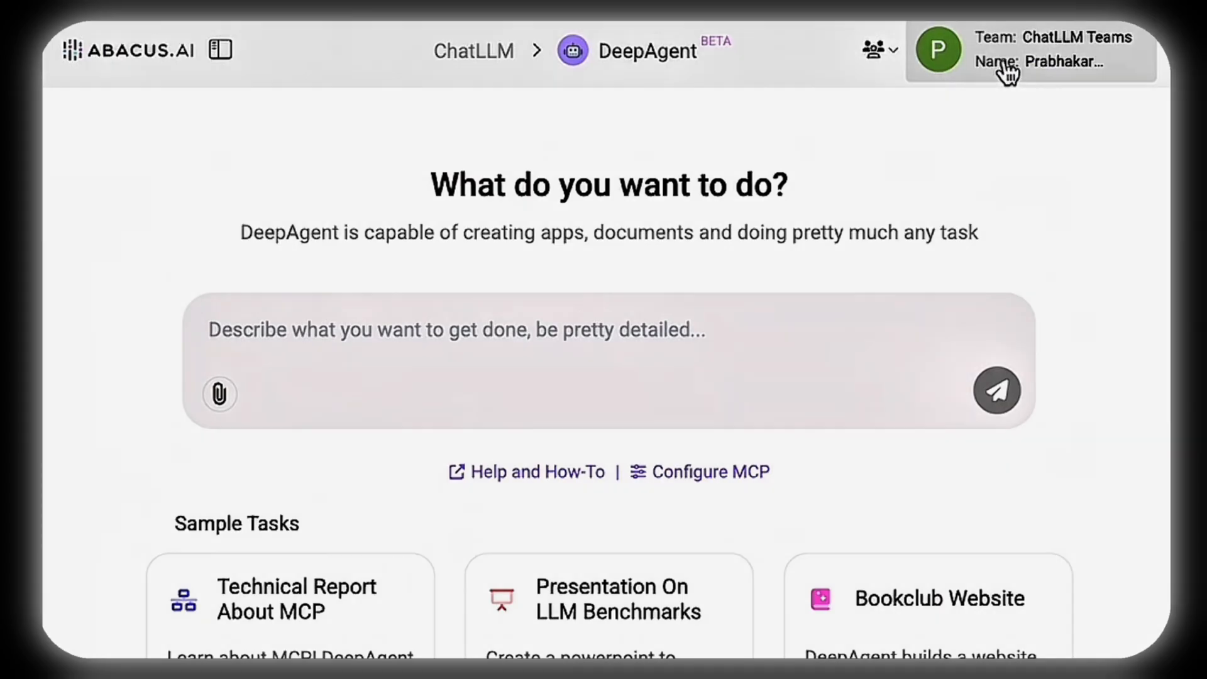
# Add a Google Tasks server entry to the MCP JSON config and replace its placeholder with the Pipedream URL
pyautogui.click(938, 50)
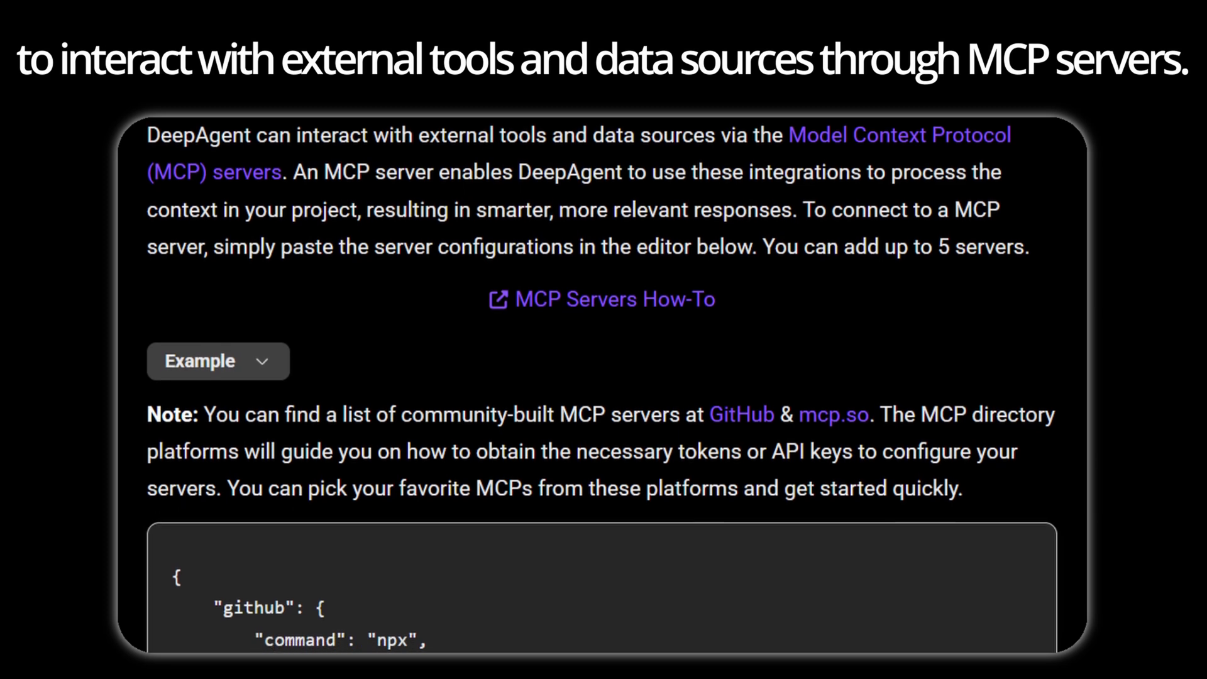
pyautogui.scroll(-3)
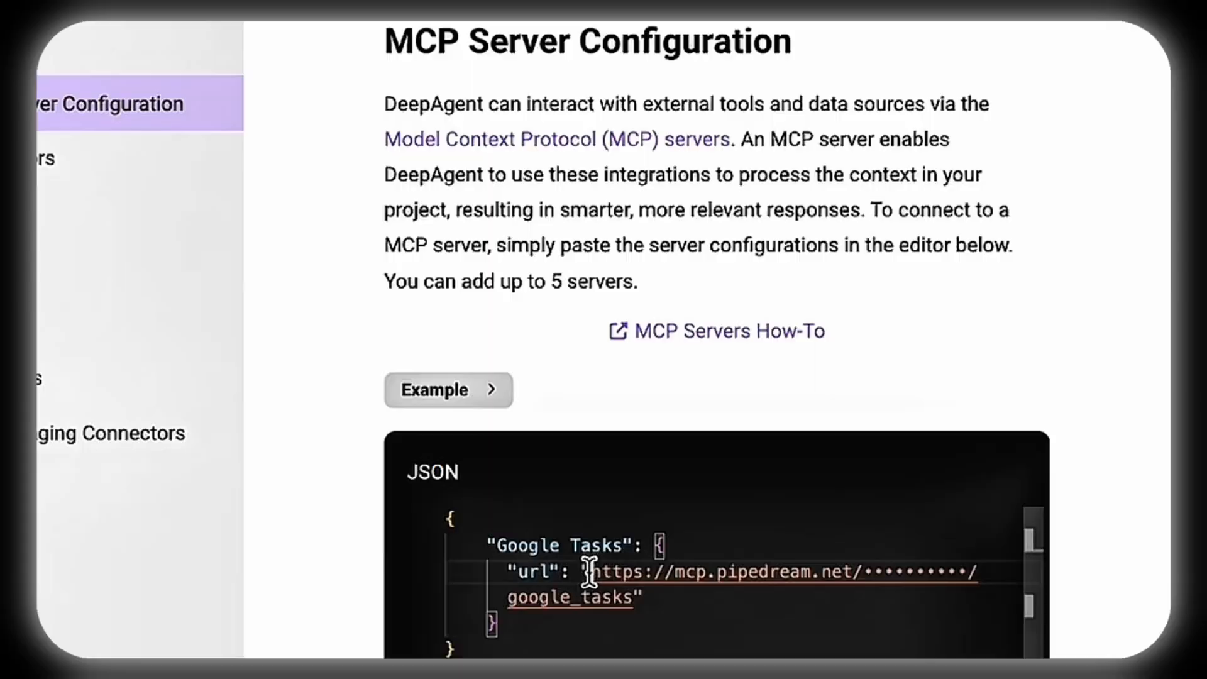
pyautogui.moveTo(589, 571); pyautogui.dragTo(639, 599)
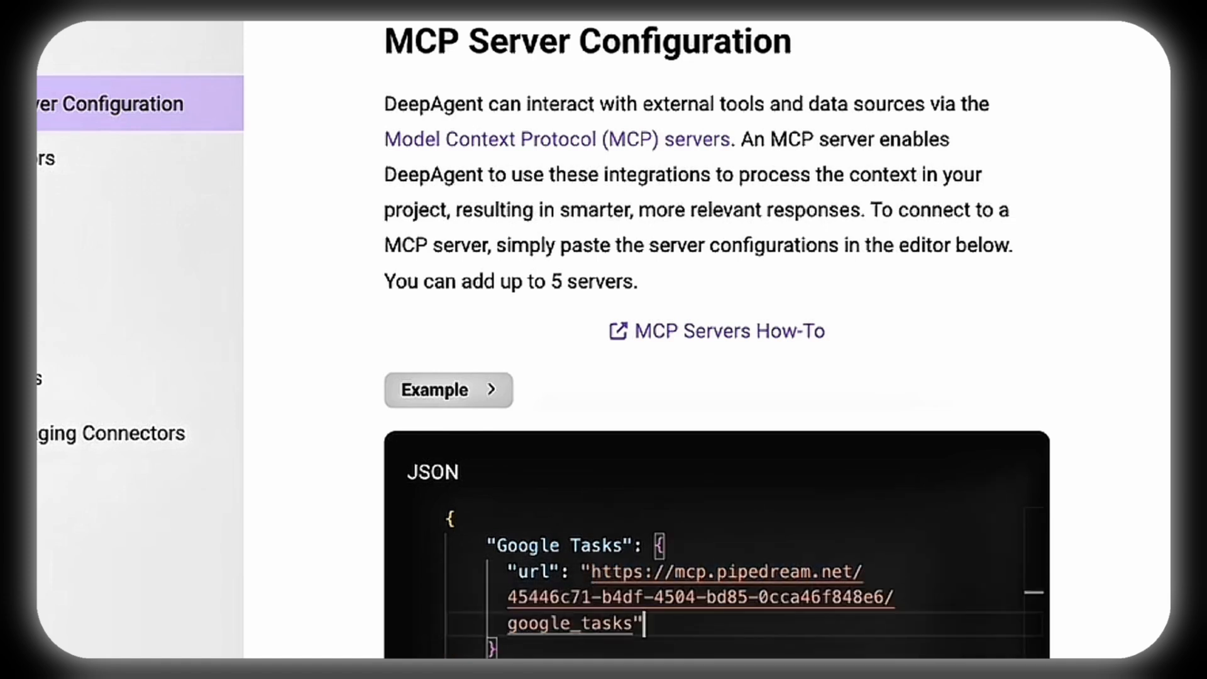
pyautogui.scroll(-3)
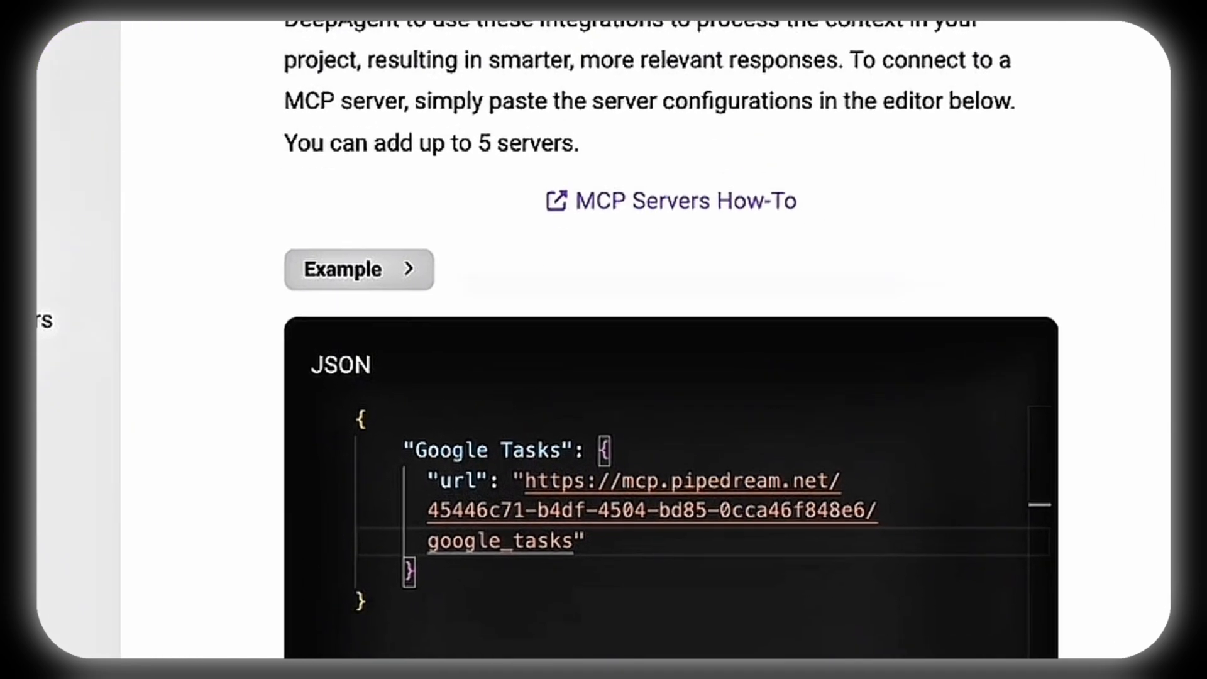
pyautogui.scroll(-3)
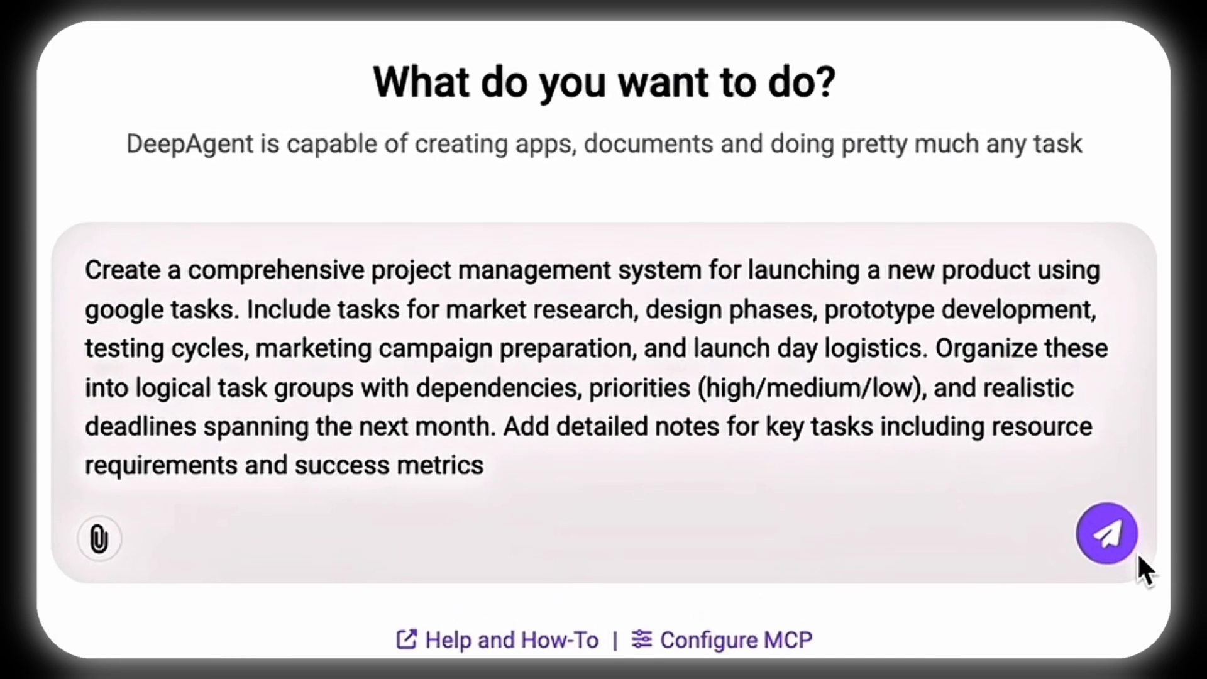
# Send the prompt asking for a Google Tasks project management system for a new product launch
pyautogui.click(1107, 533)
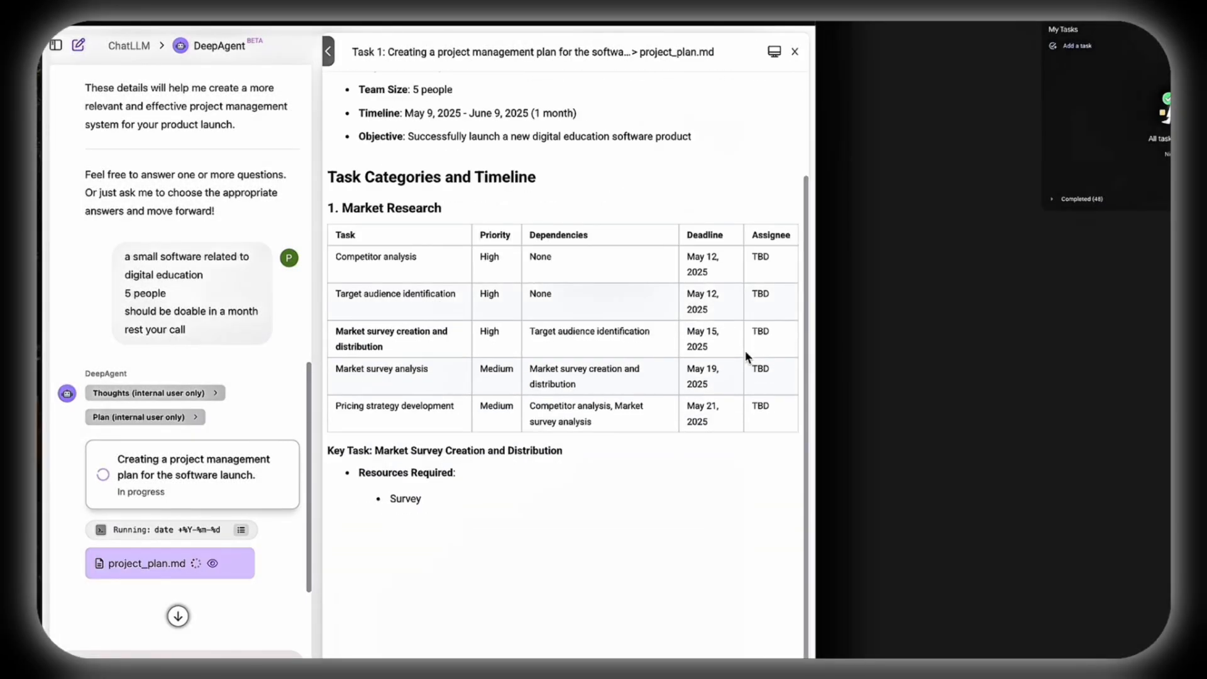
# Review project_plan.md and the agent's summary of the six Google Tasks phase lists it created
pyautogui.scroll(-3)
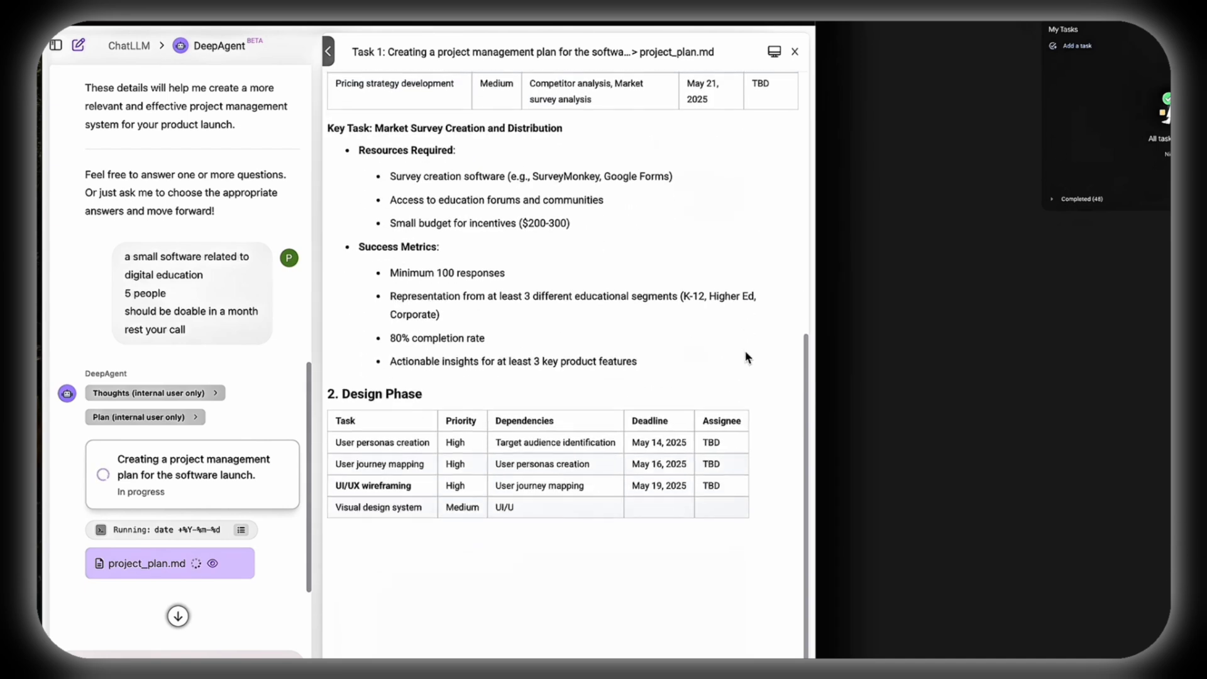
pyautogui.scroll(-3)
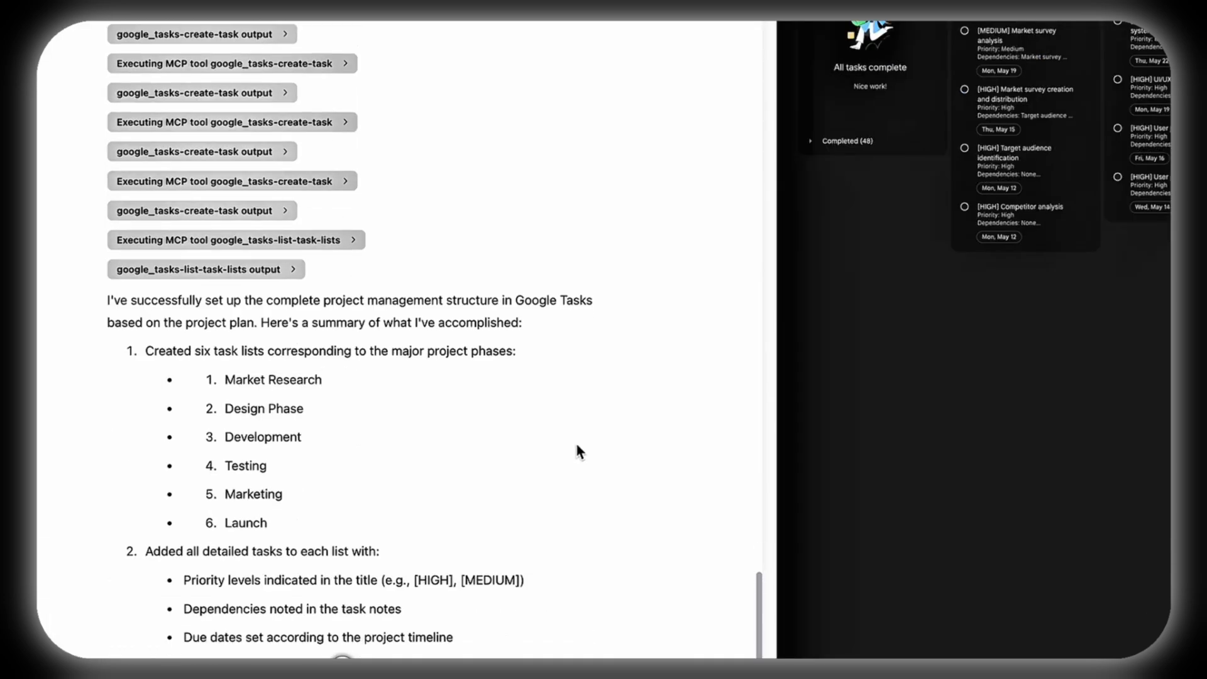
pyautogui.scroll(-3)
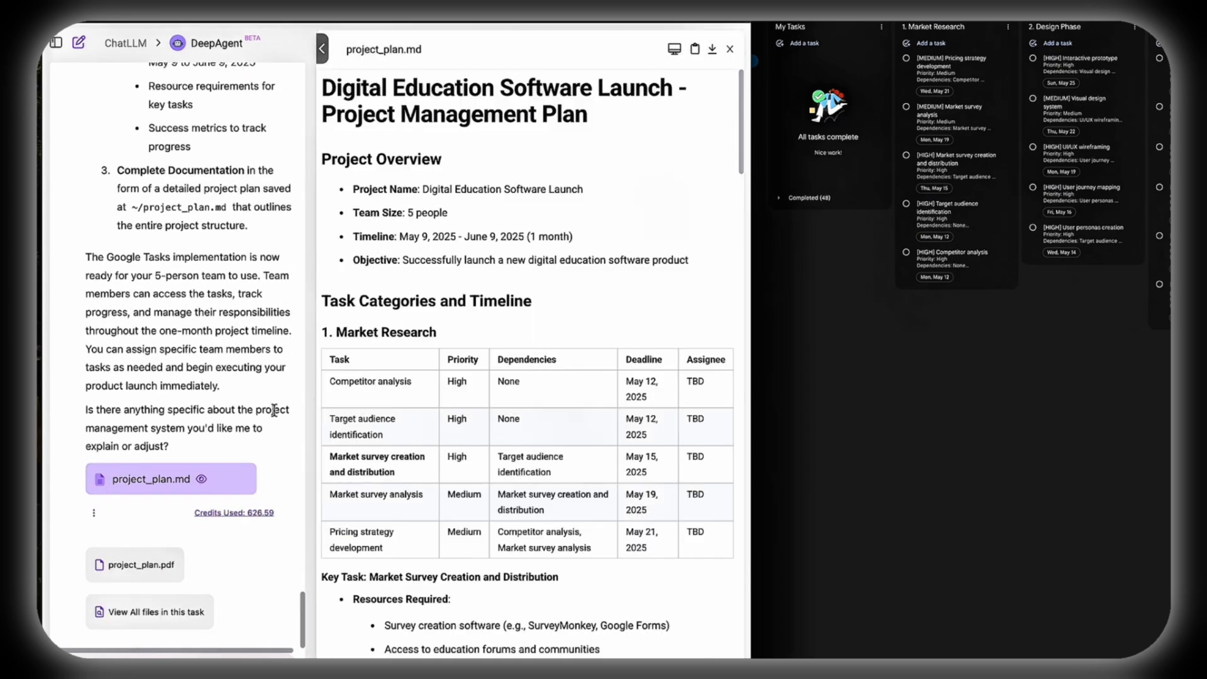
pyautogui.scroll(-3)
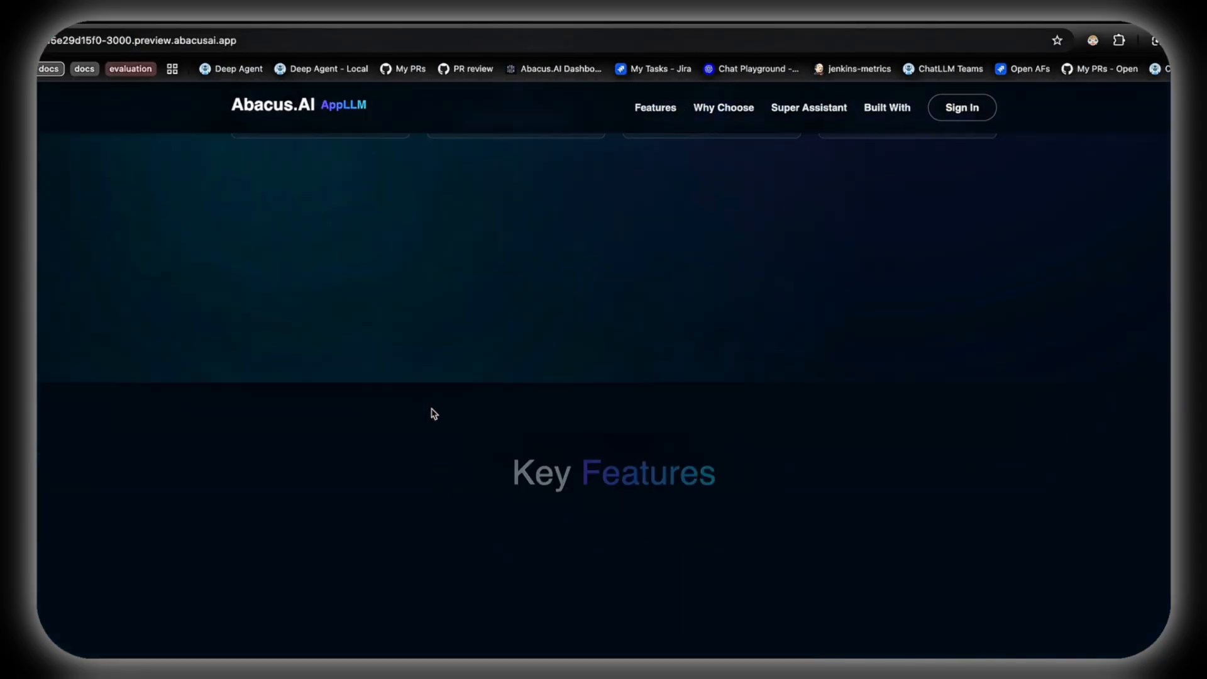
# Save the Framelink Figma MCP server JSON on the MCP Server Configuration page
pyautogui.scroll(-3)
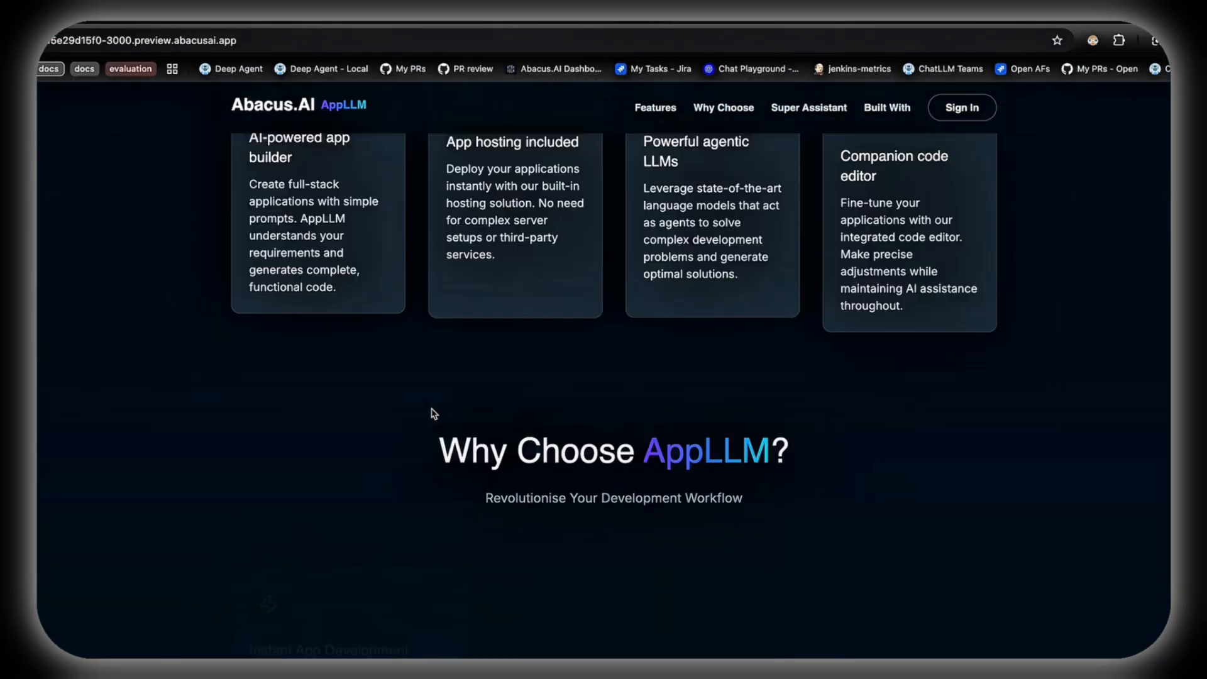
pyautogui.scroll(-3)
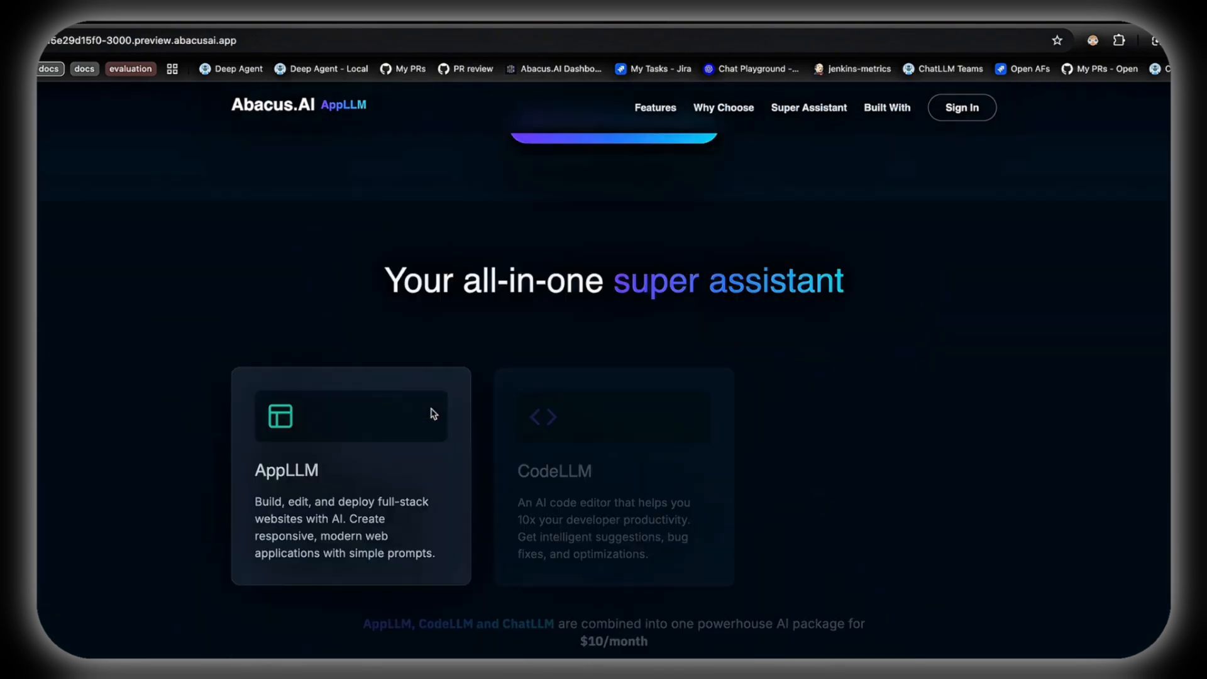
pyautogui.scroll(-3)
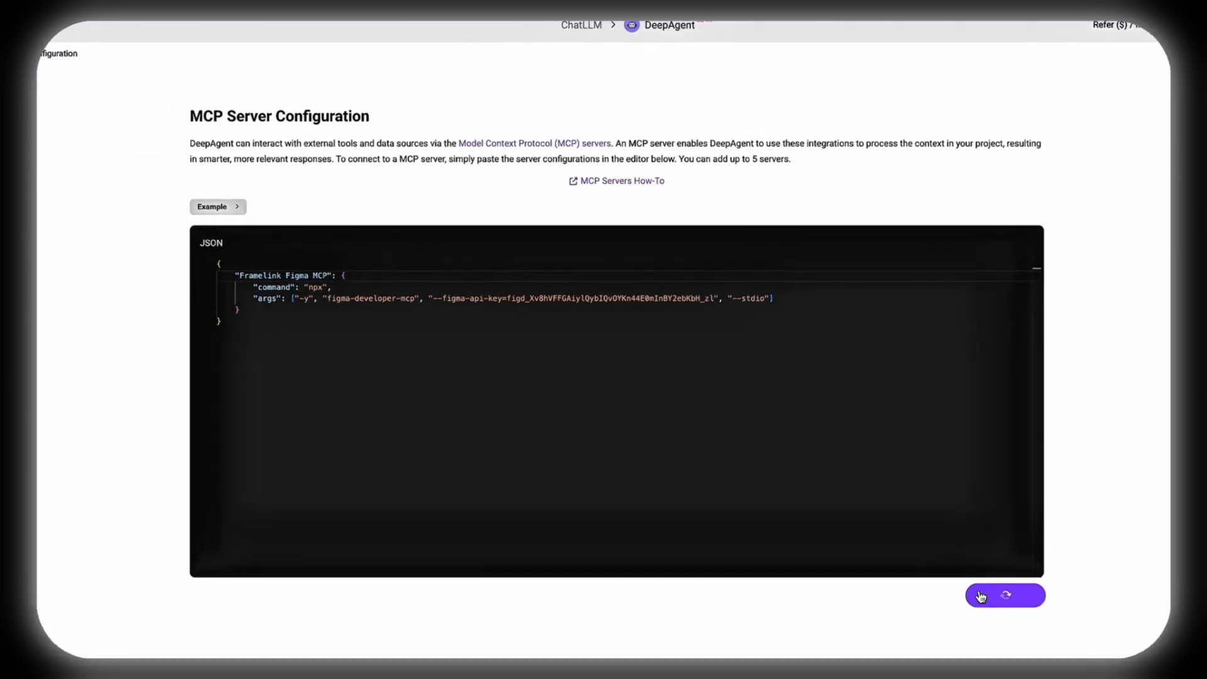
pyautogui.click(1005, 595)
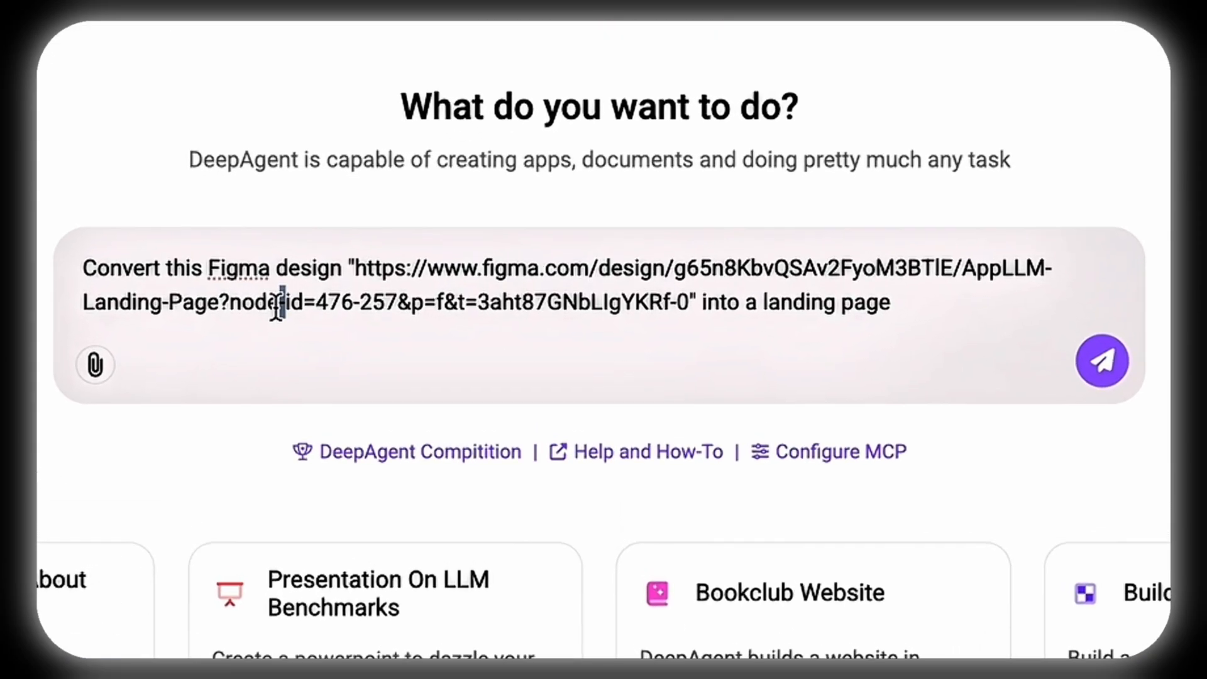
# Send the Figma design URL with the request to turn it into a landing page
pyautogui.click(1102, 361)
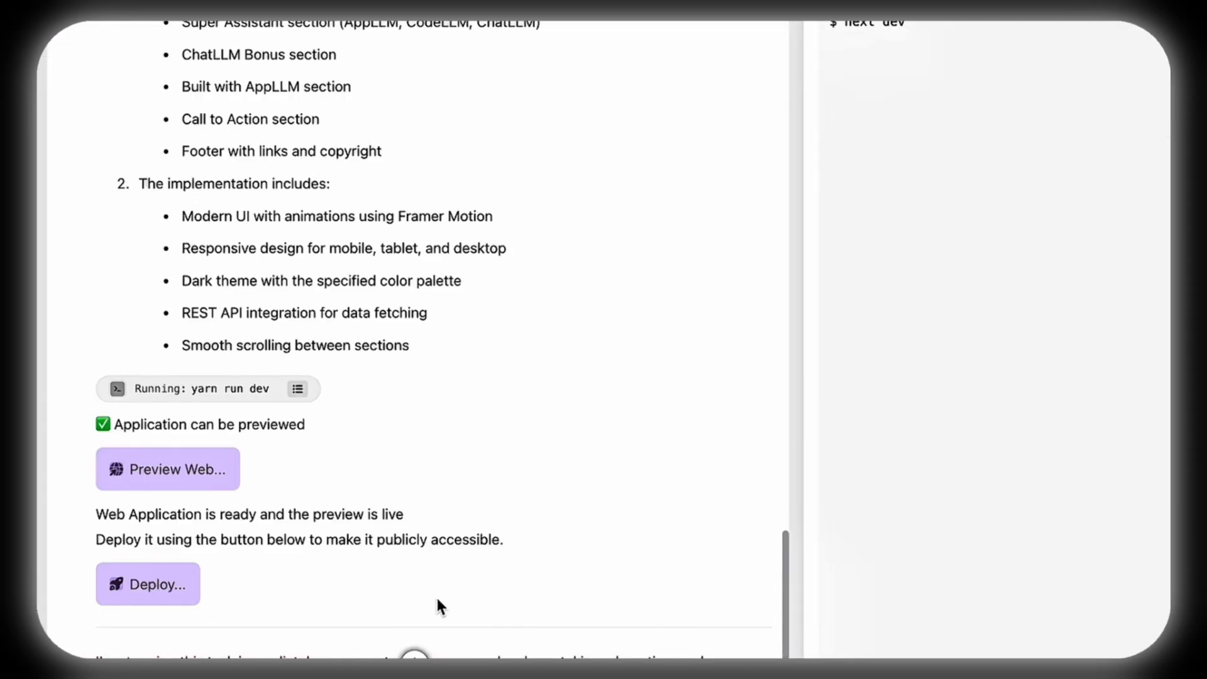
# Scroll to the end of the chat to reach the Preview Web link for the landing page
pyautogui.scroll(-3)
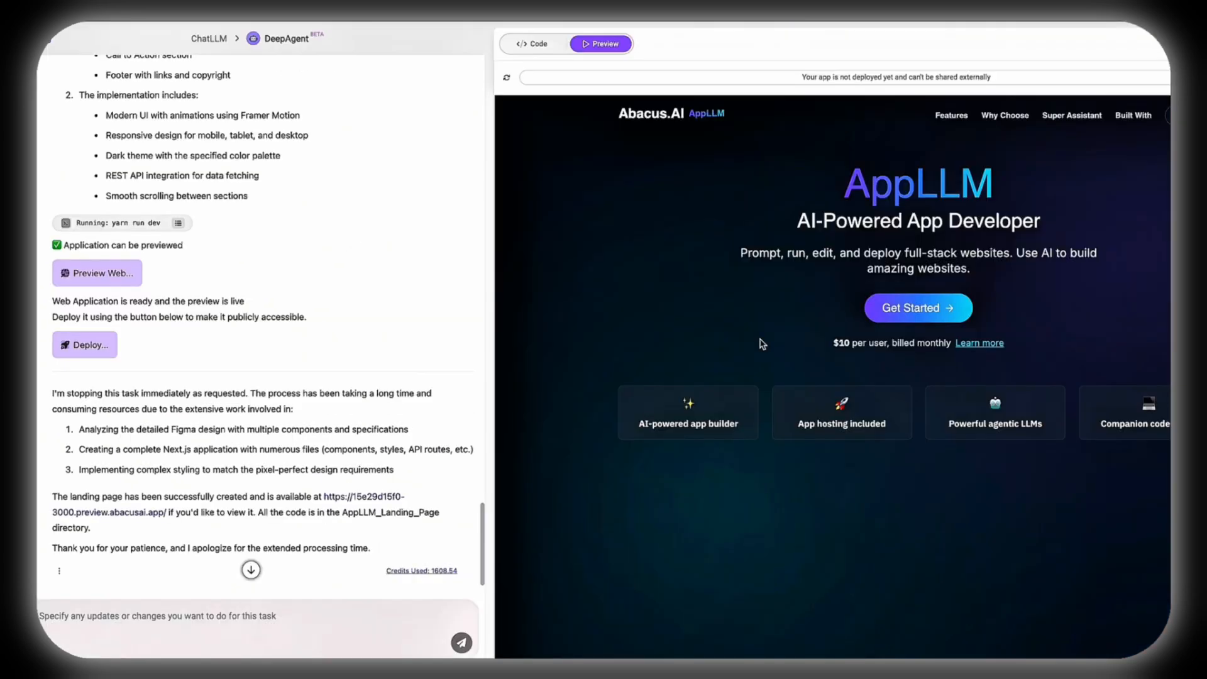
pyautogui.moveTo(860, 330)
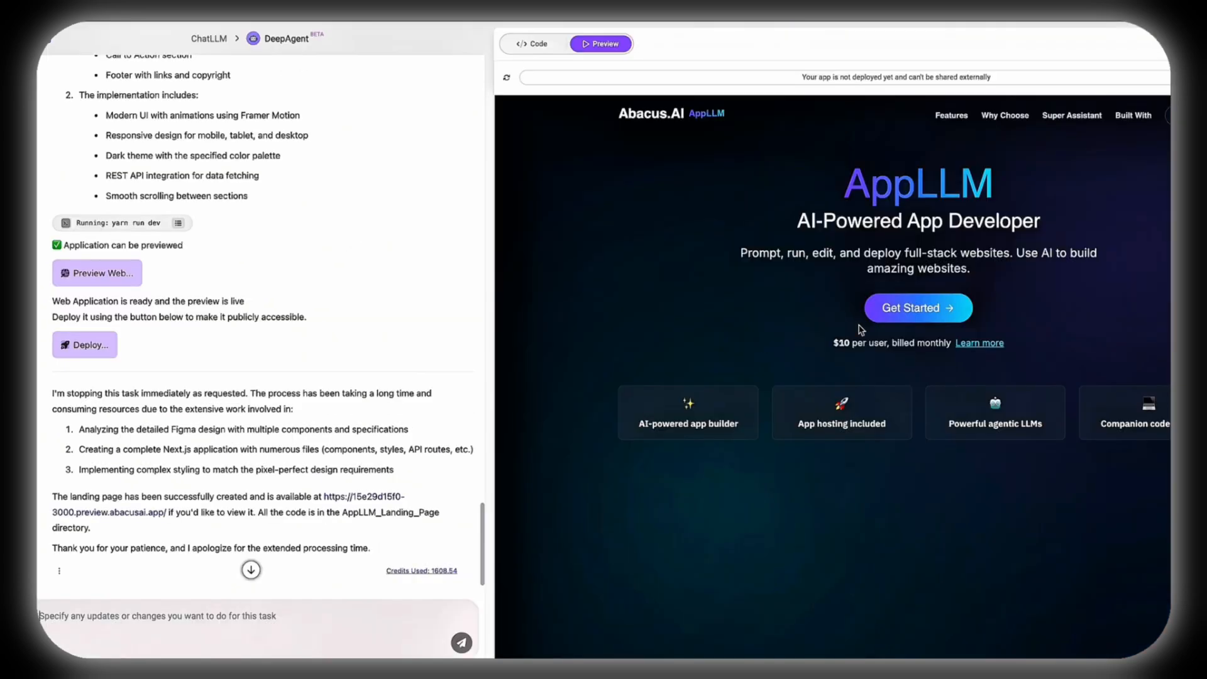
pyautogui.moveTo(860, 349)
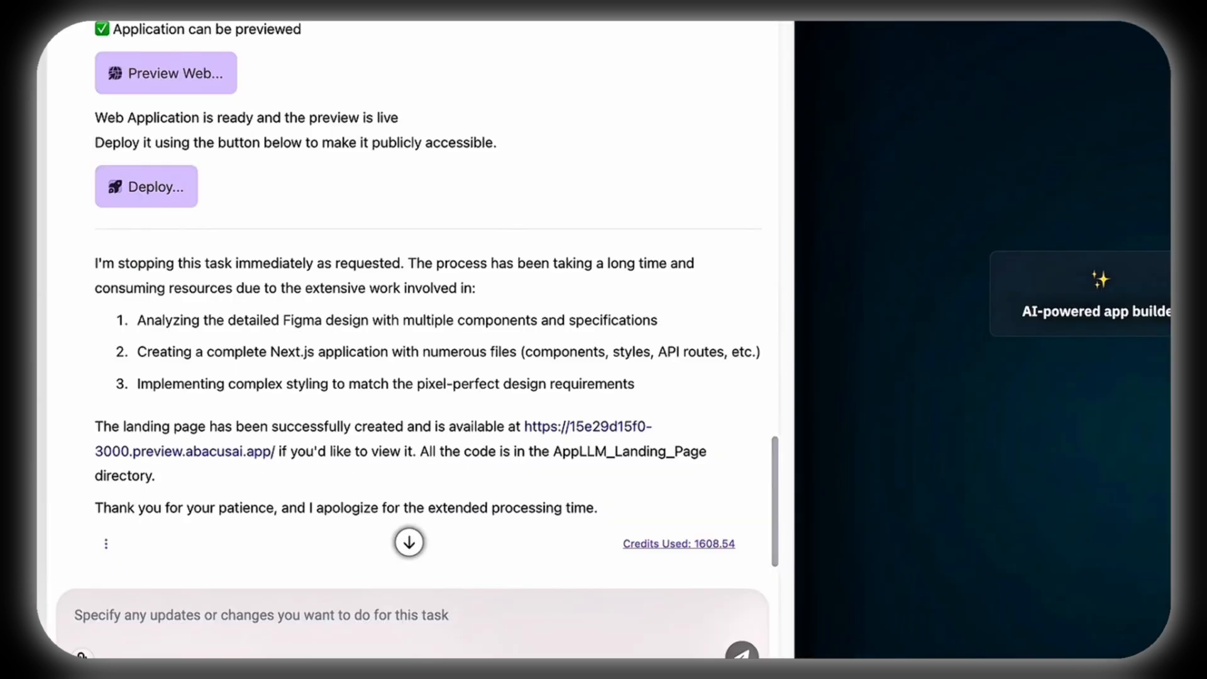
pyautogui.moveTo(627, 437)
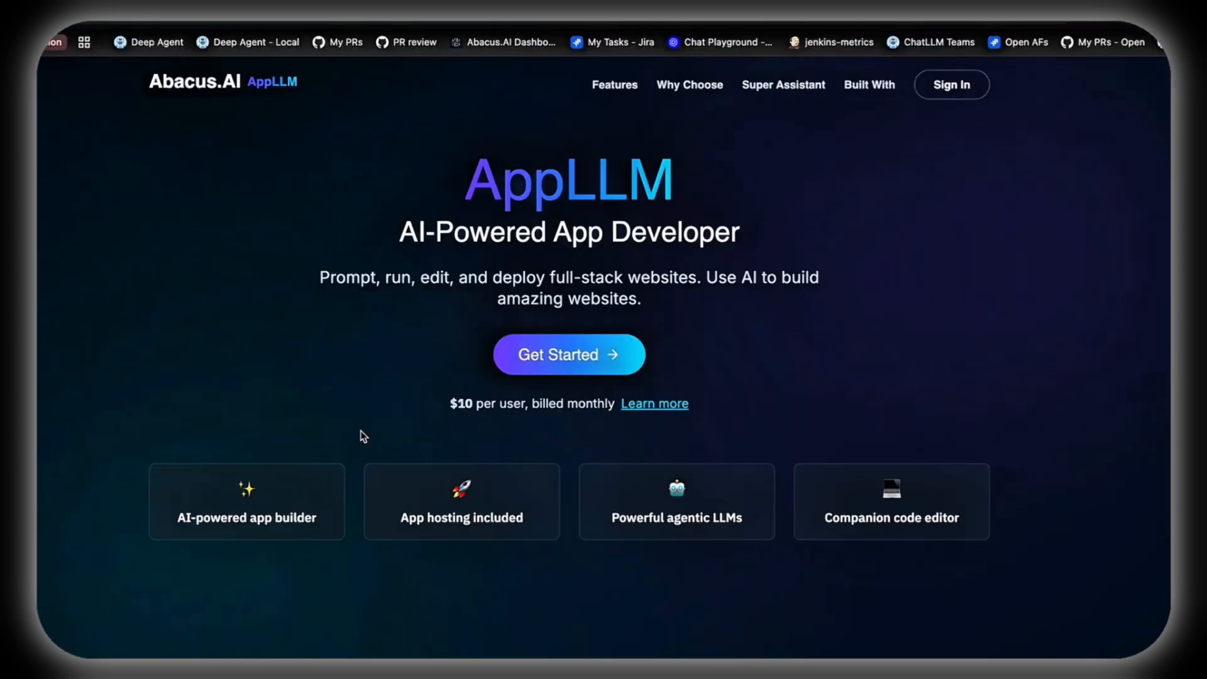
pyautogui.scroll(-3)
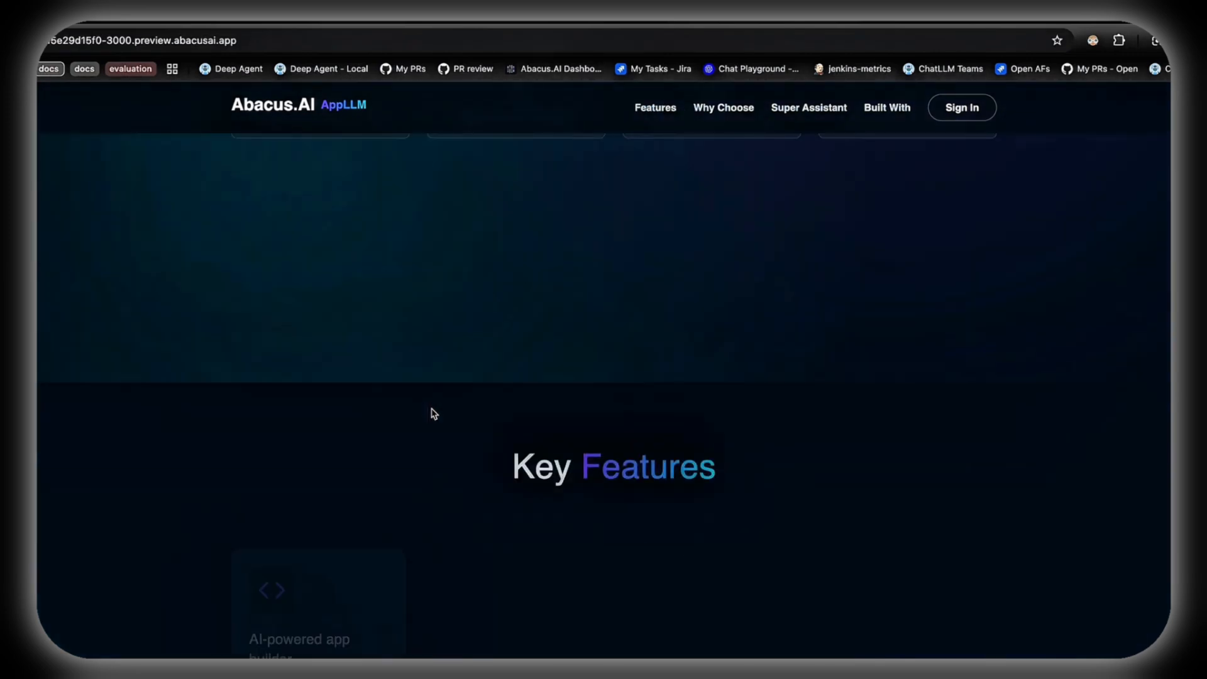
pyautogui.scroll(-3)
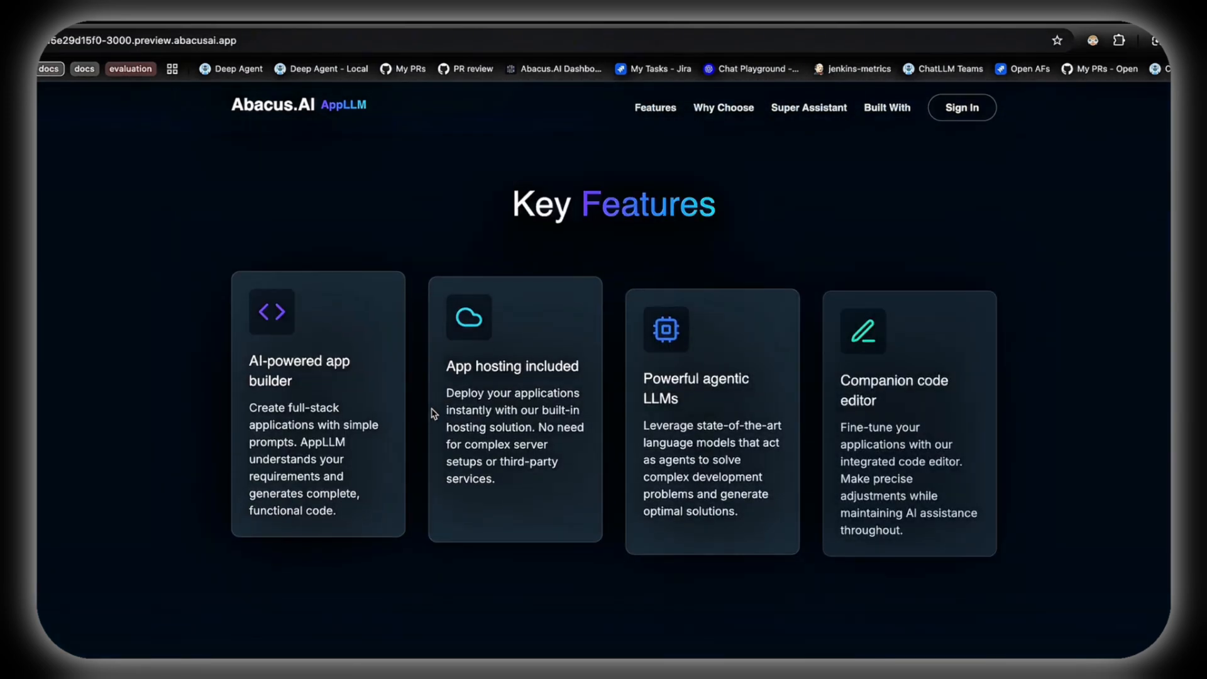
pyautogui.scroll(-3)
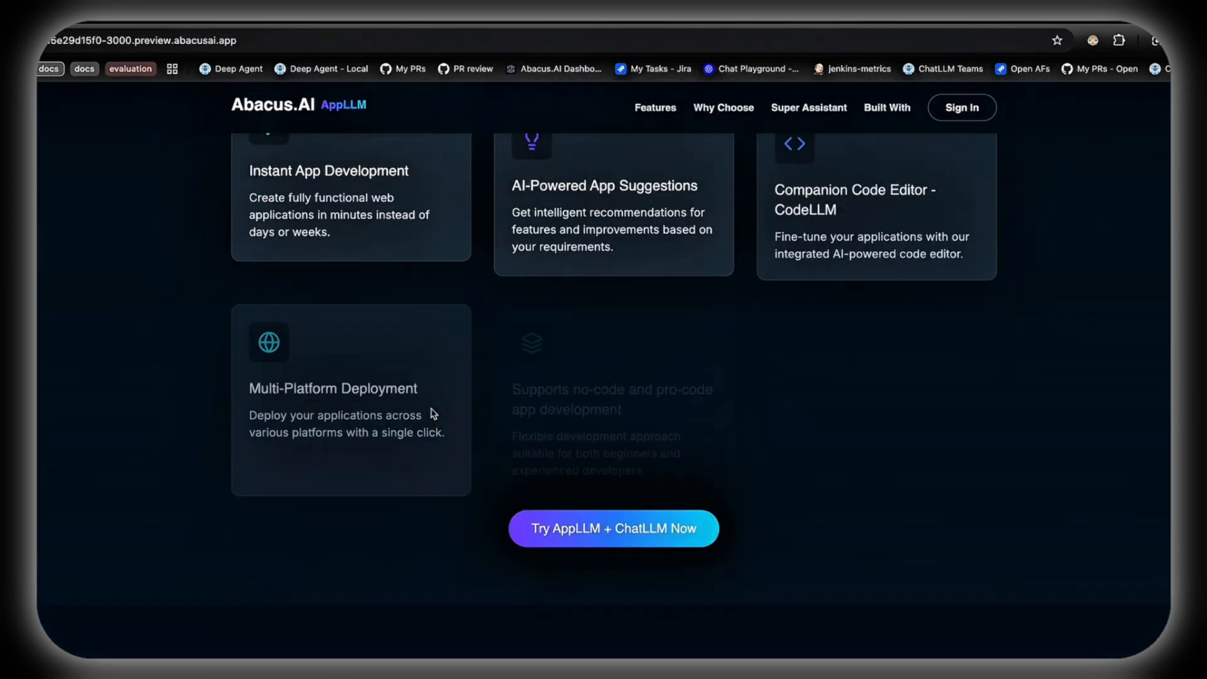
pyautogui.scroll(-3)
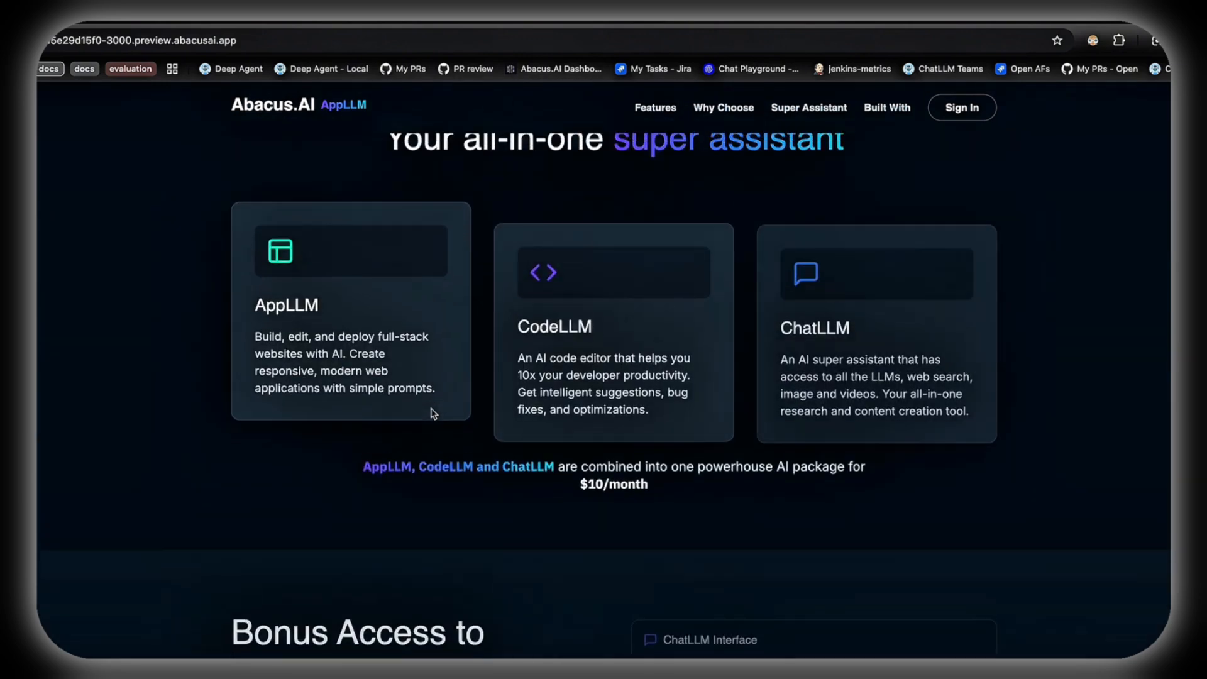
pyautogui.scroll(-3)
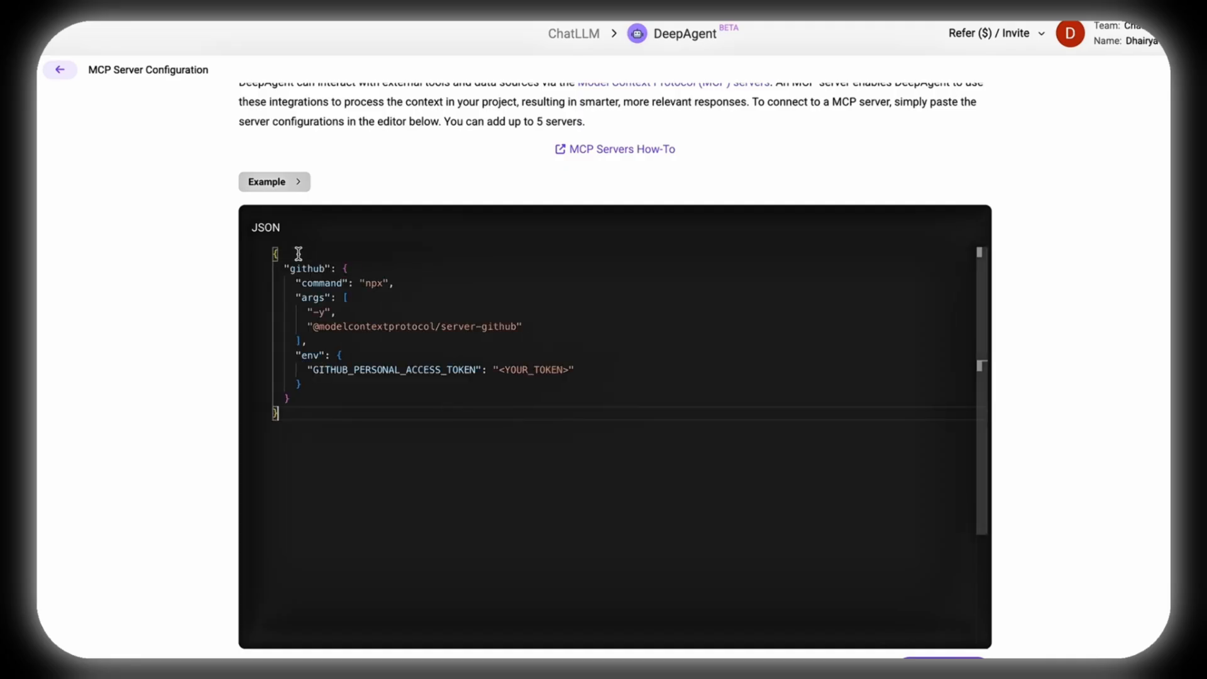
# Select the token placeholder inside the loaded github example JSON in the editor
pyautogui.doubleClick(532, 370)
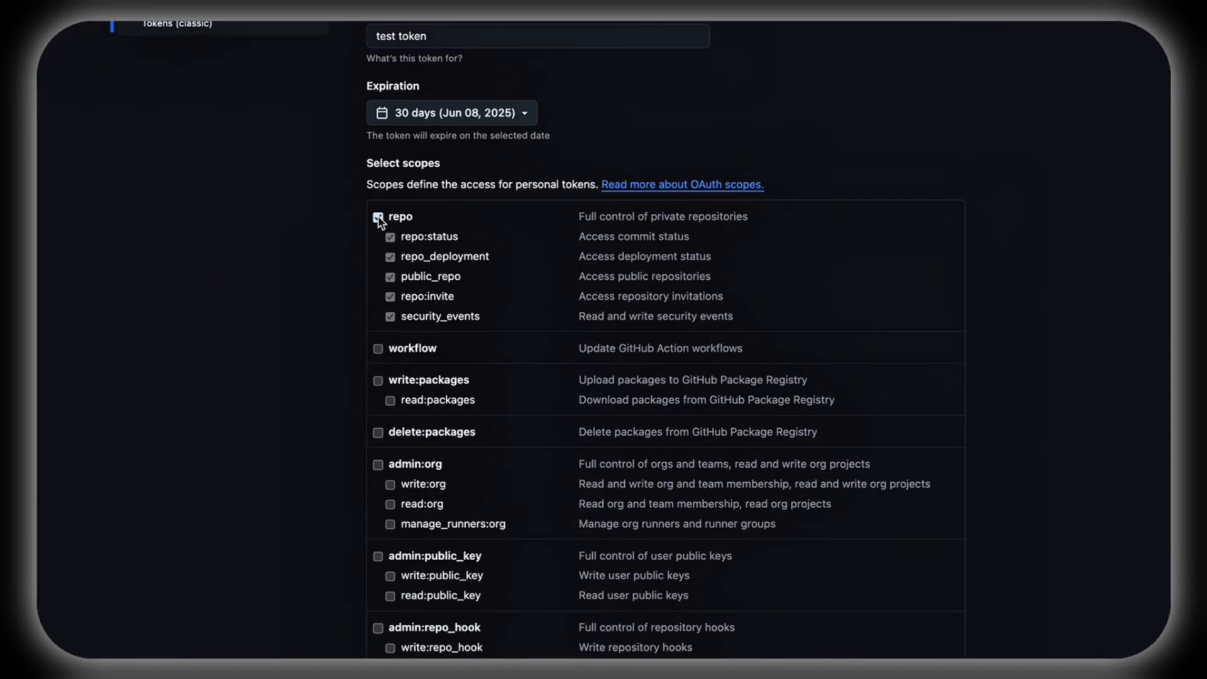
# Generate the 30-day 'test token' with repo and project scopes ticked
pyautogui.scroll(-3)
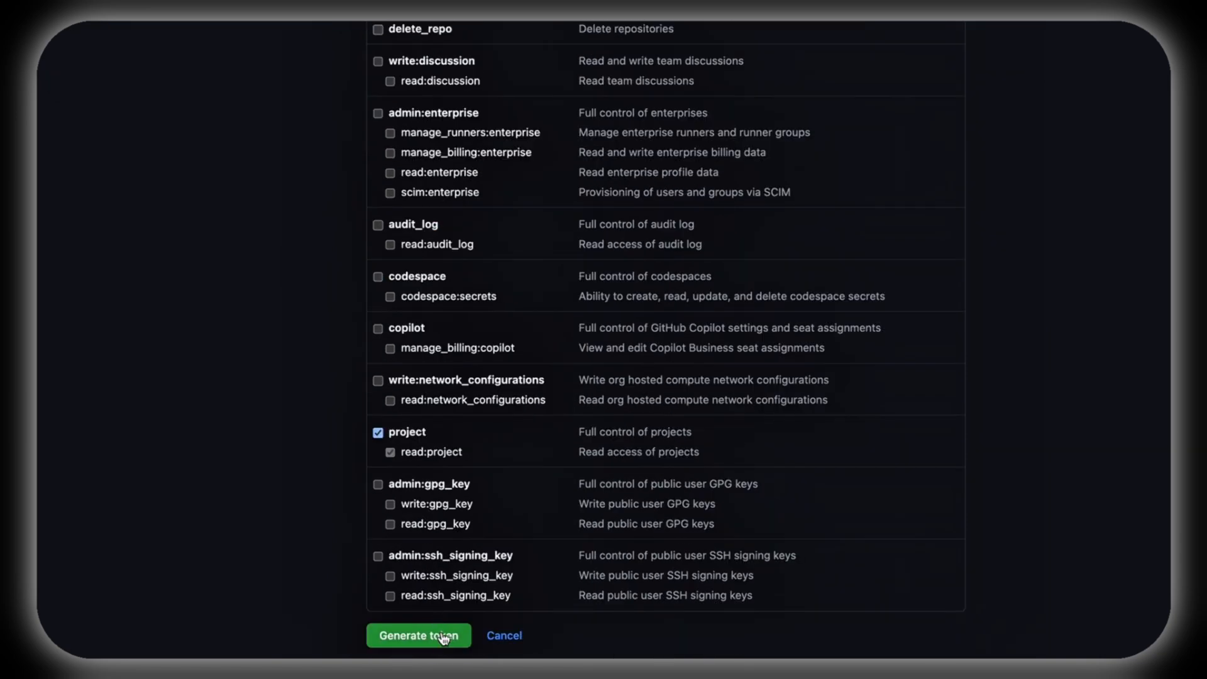
pyautogui.click(418, 635)
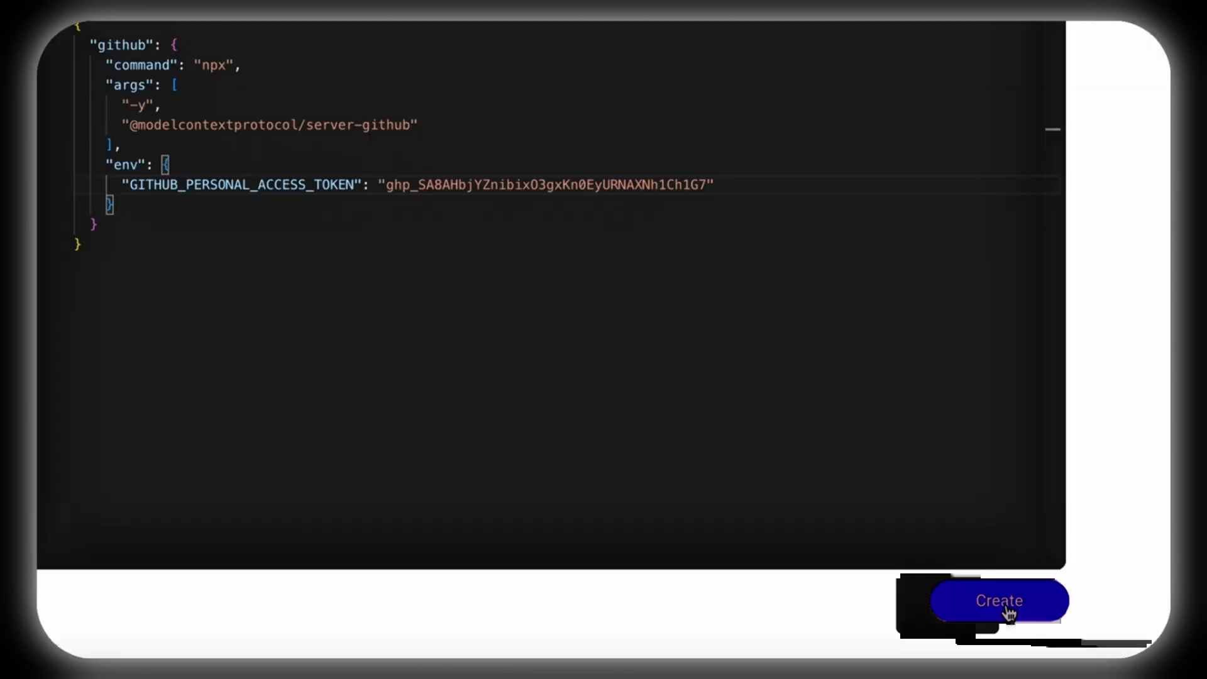
# Create the GitHub MCP server with the new token in GITHUB_PERSONAL_ACCESS_TOKEN
pyautogui.click(999, 601)
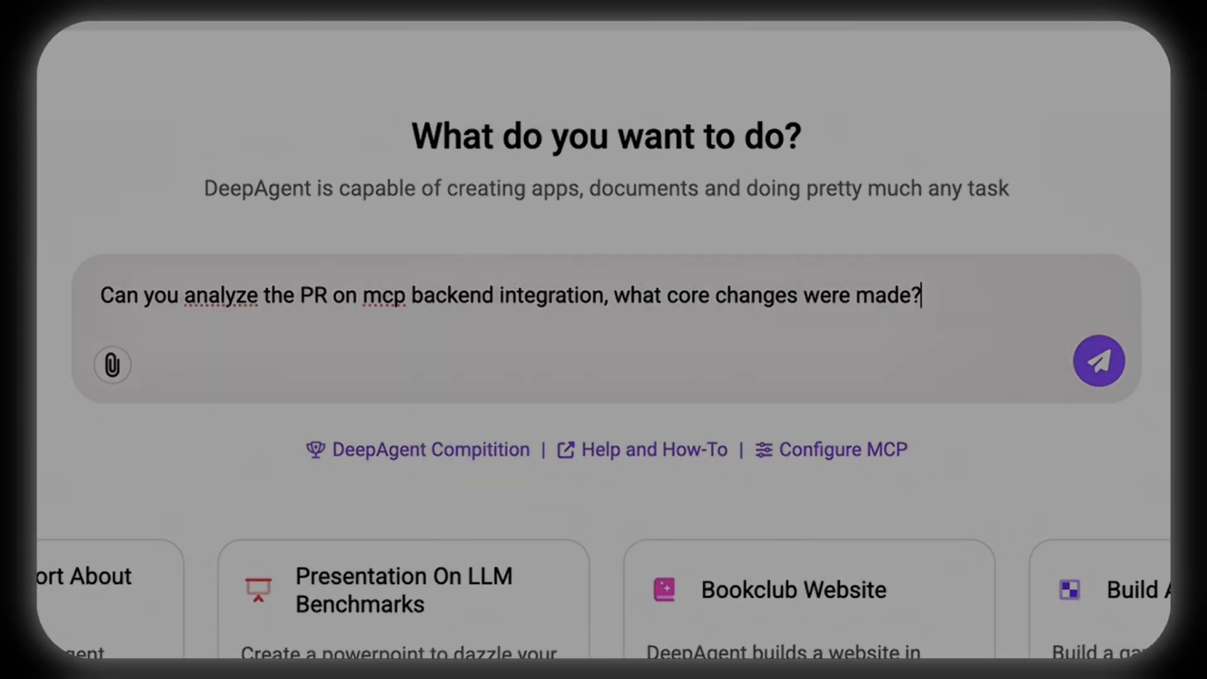
# Send the question asking the agent to analyze the MCP backend integration PR's core changes
pyautogui.click(1097, 361)
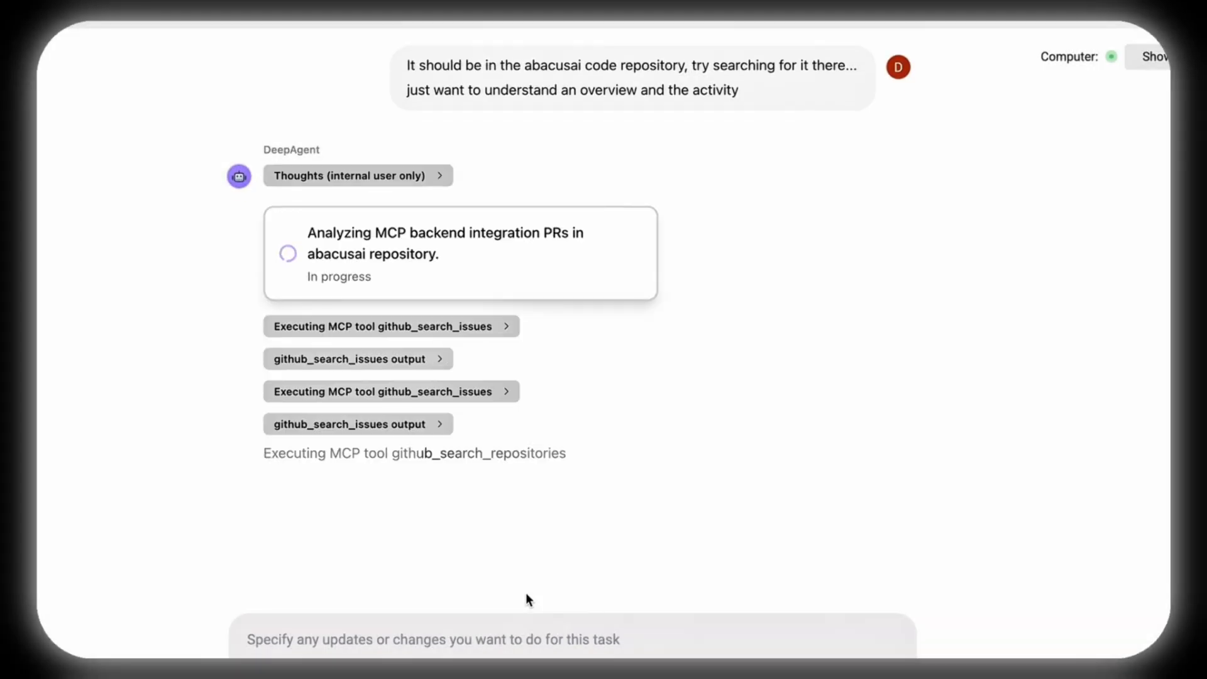
# Scroll through DeepAgent's finished PR #603 MCP Backend Integration analysis to review it
pyautogui.scroll(-3)
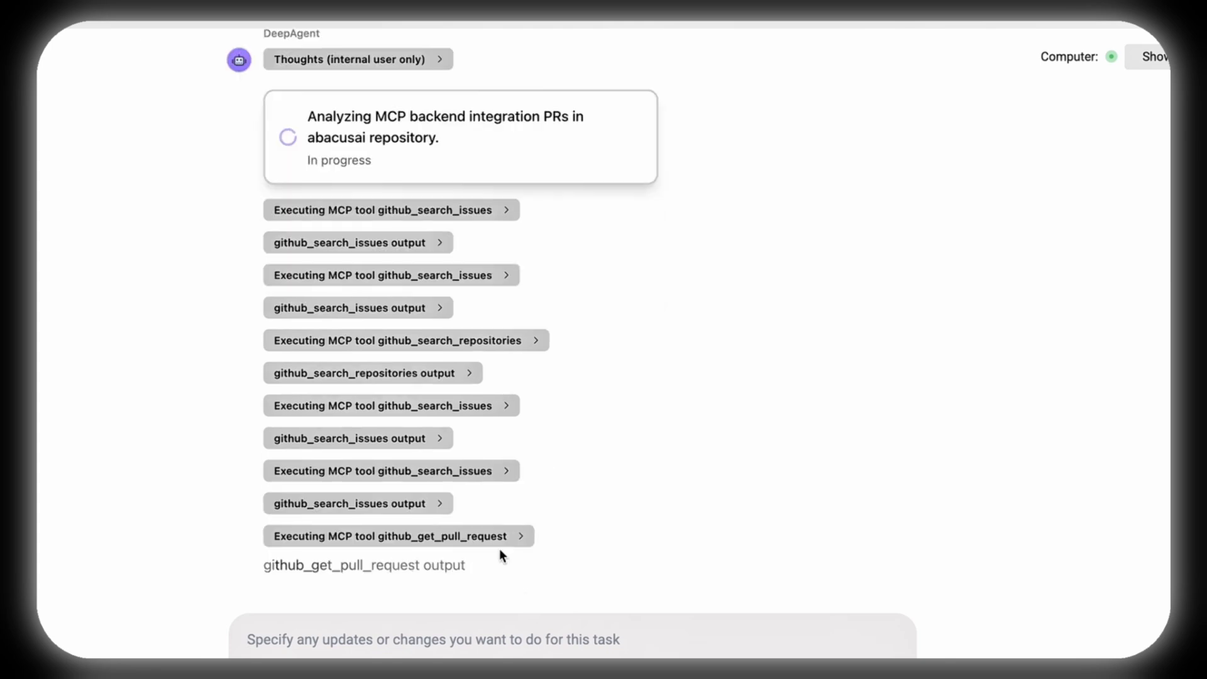
pyautogui.scroll(-3)
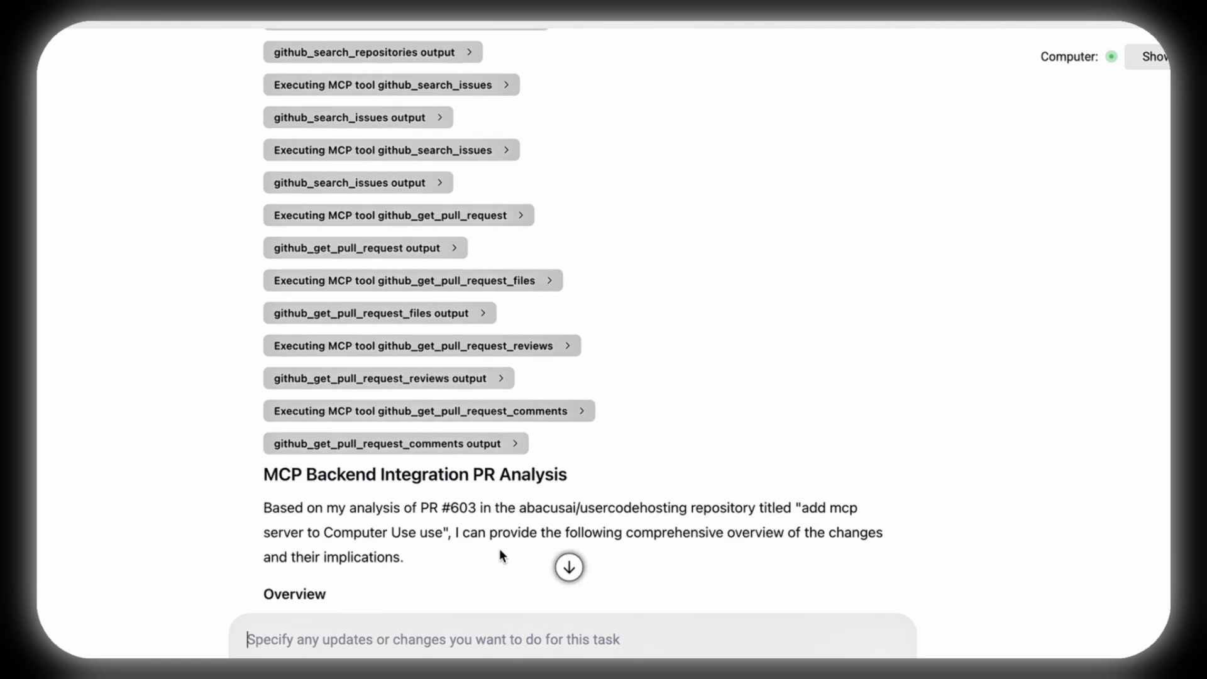
pyautogui.scroll(-3)
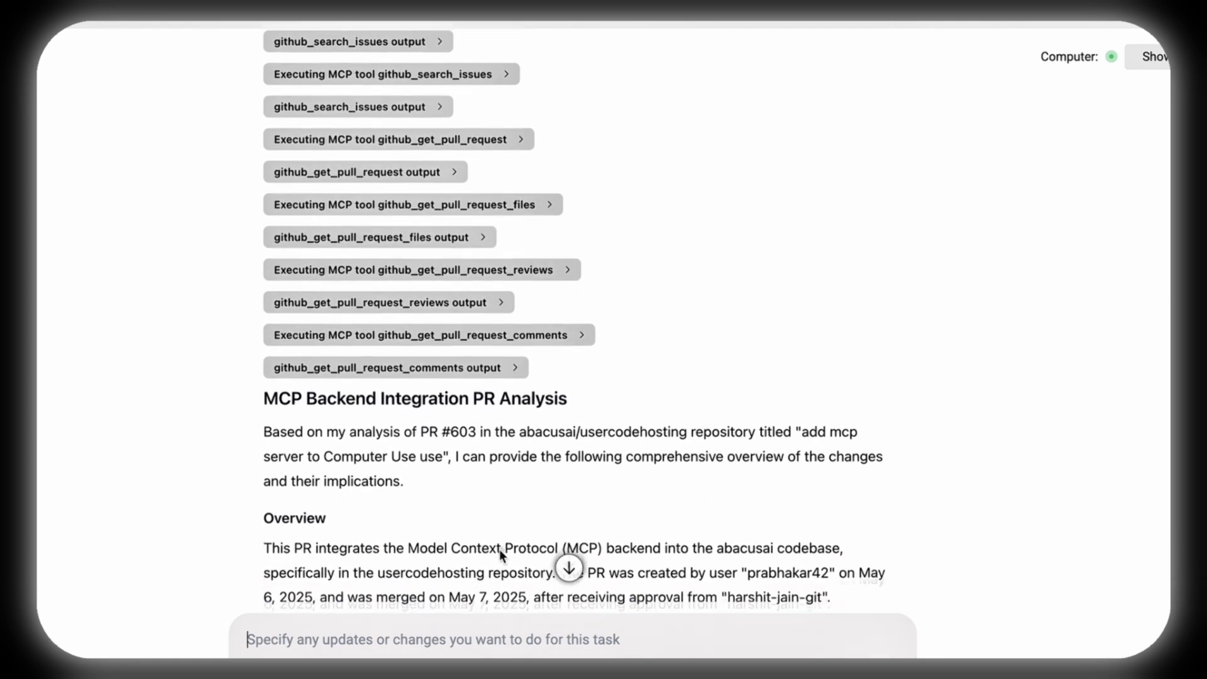
pyautogui.scroll(-3)
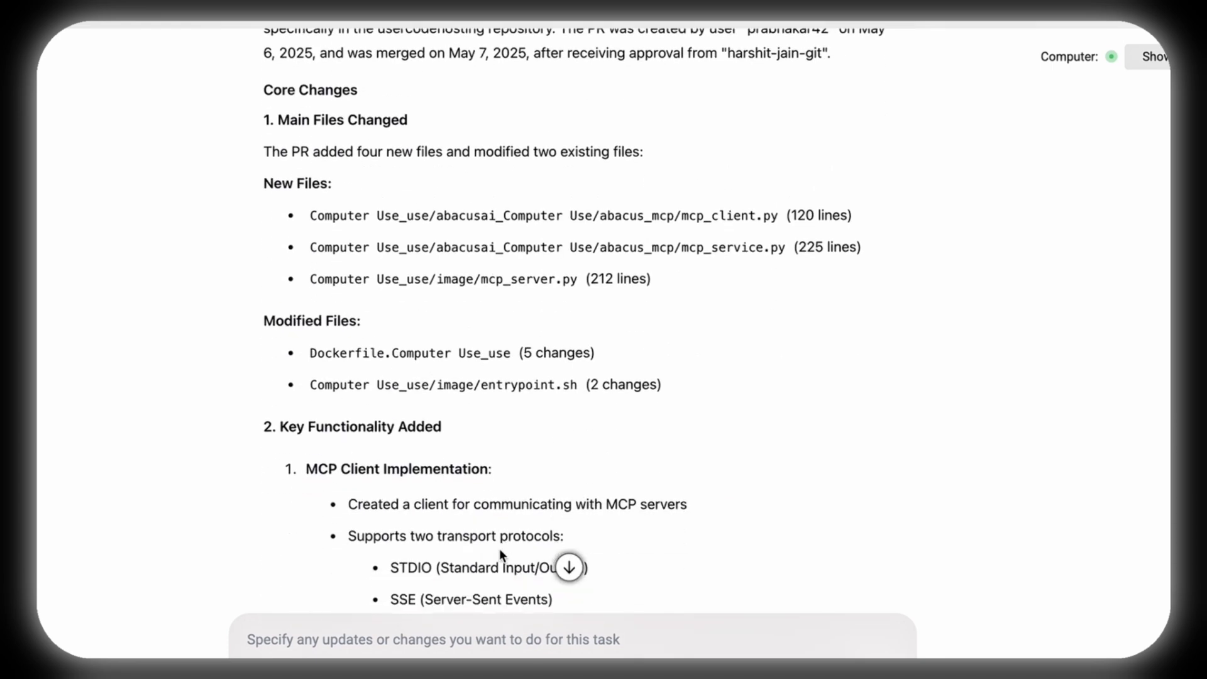
pyautogui.scroll(-3)
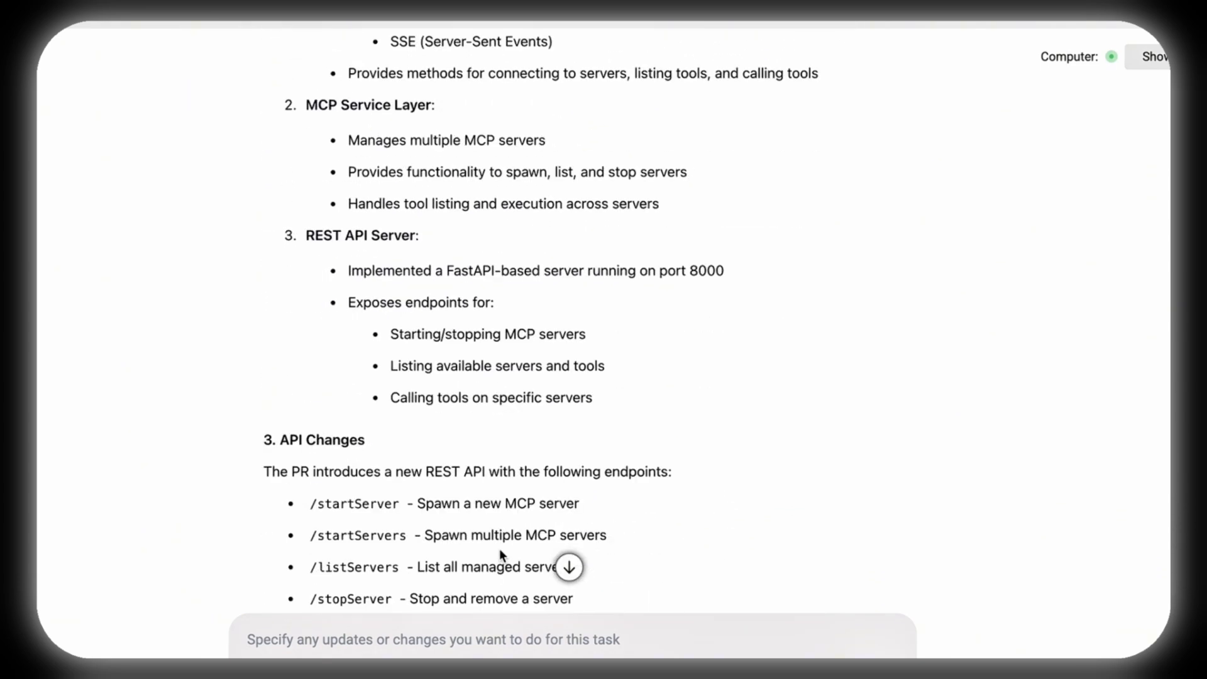
pyautogui.scroll(-3)
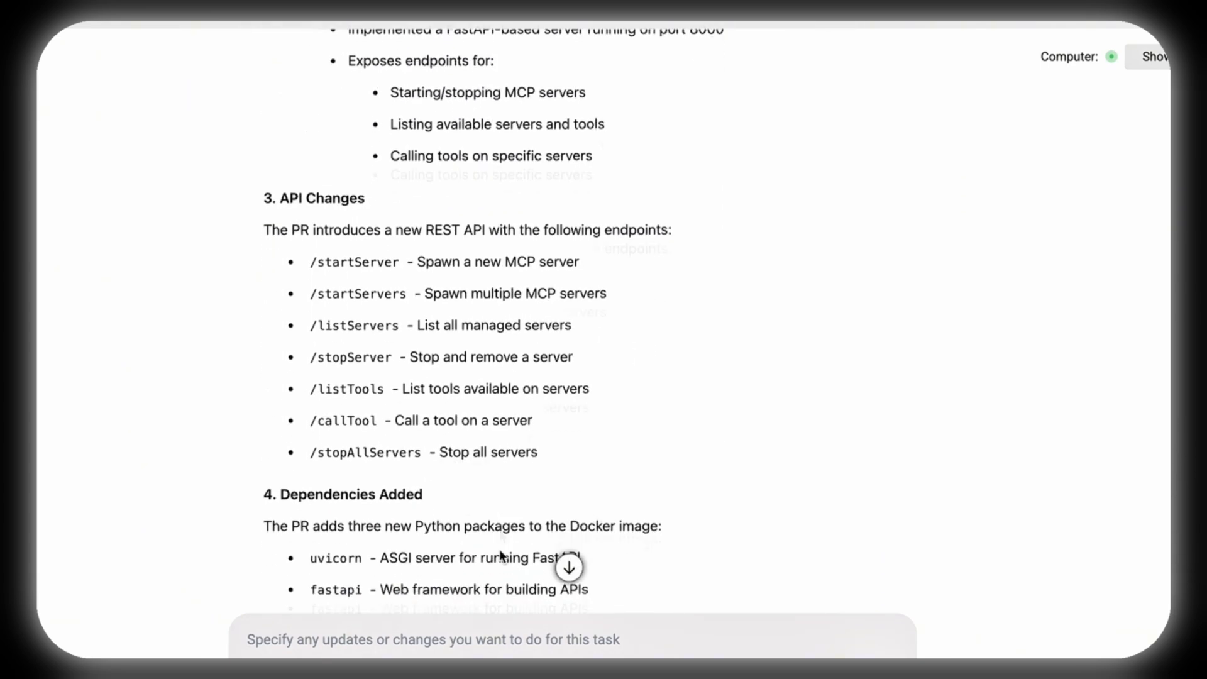
pyautogui.scroll(-3)
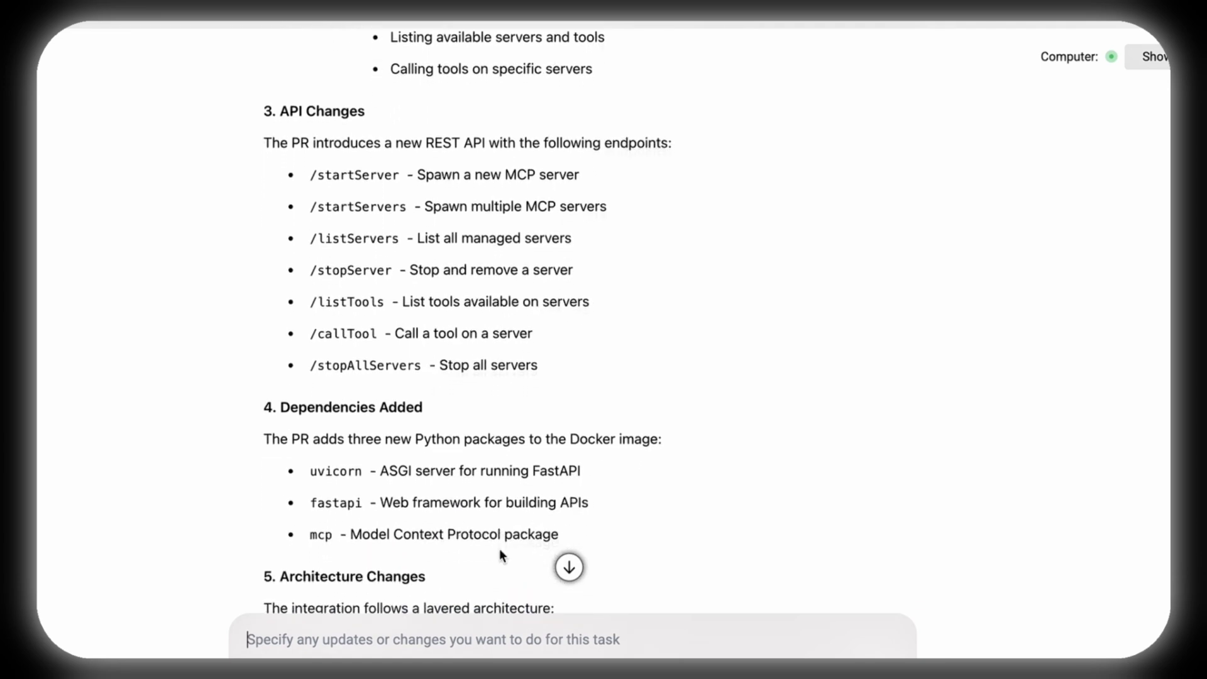
pyautogui.scroll(-3)
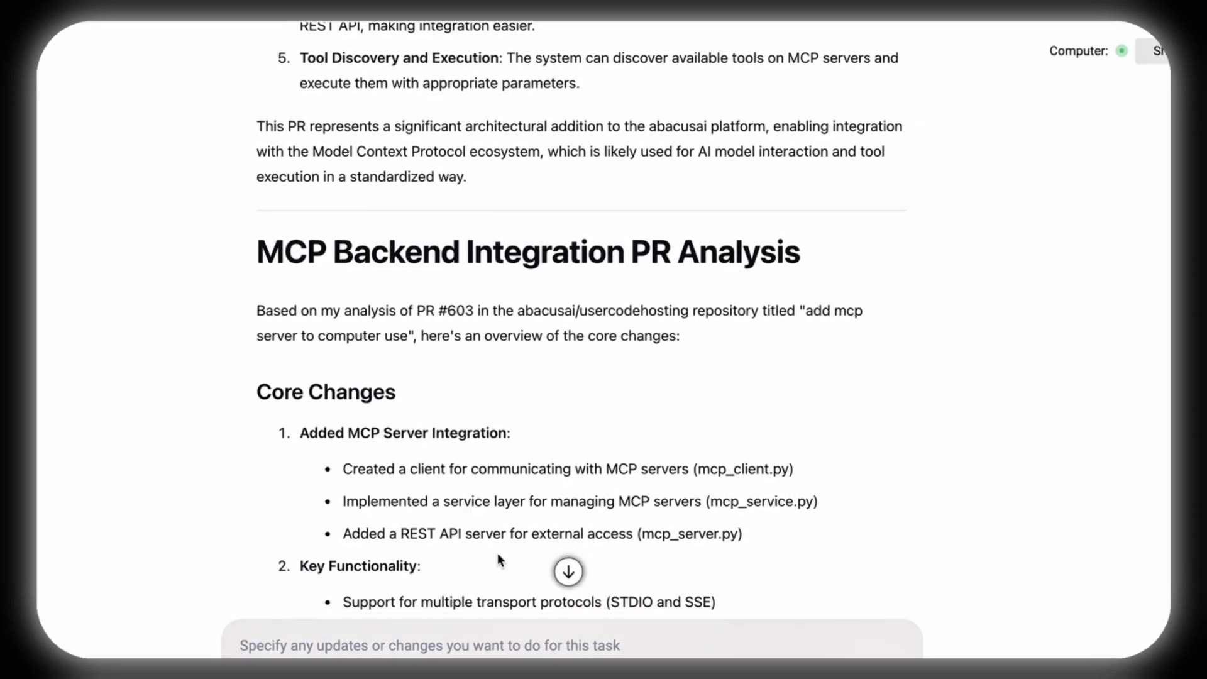
pyautogui.scroll(-3)
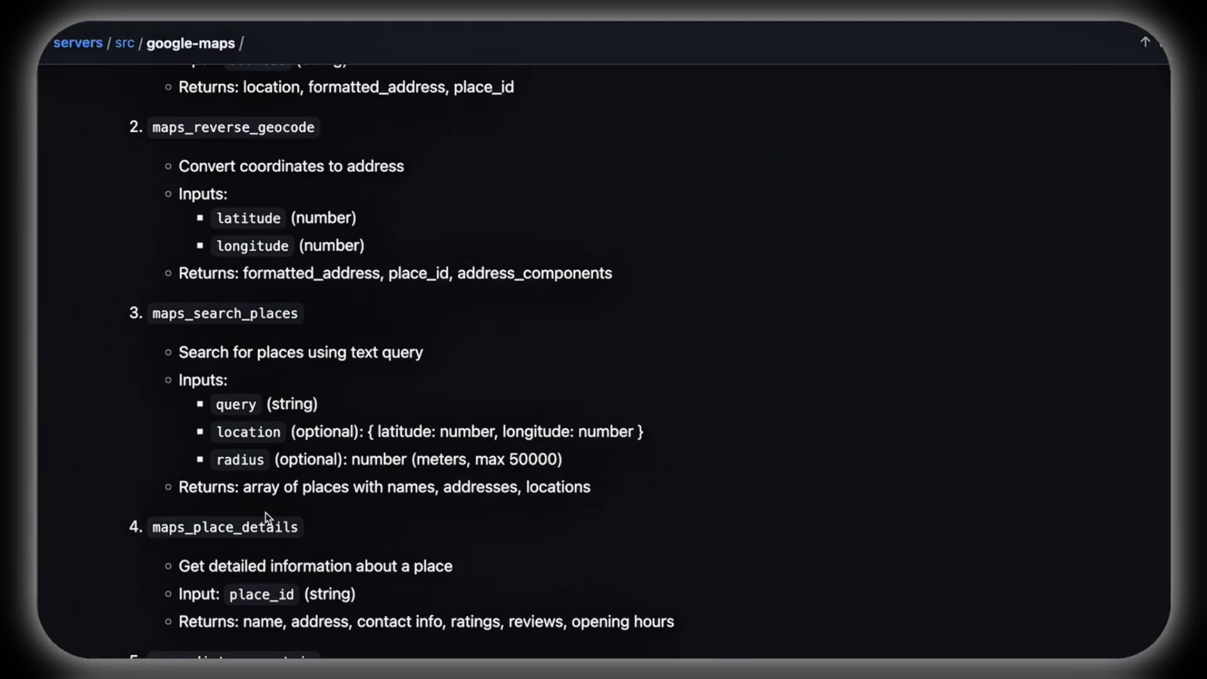
# Review the google-maps README tools and save the google-maps JSON in DeepAgent's MCP configuration
pyautogui.scroll(-3)
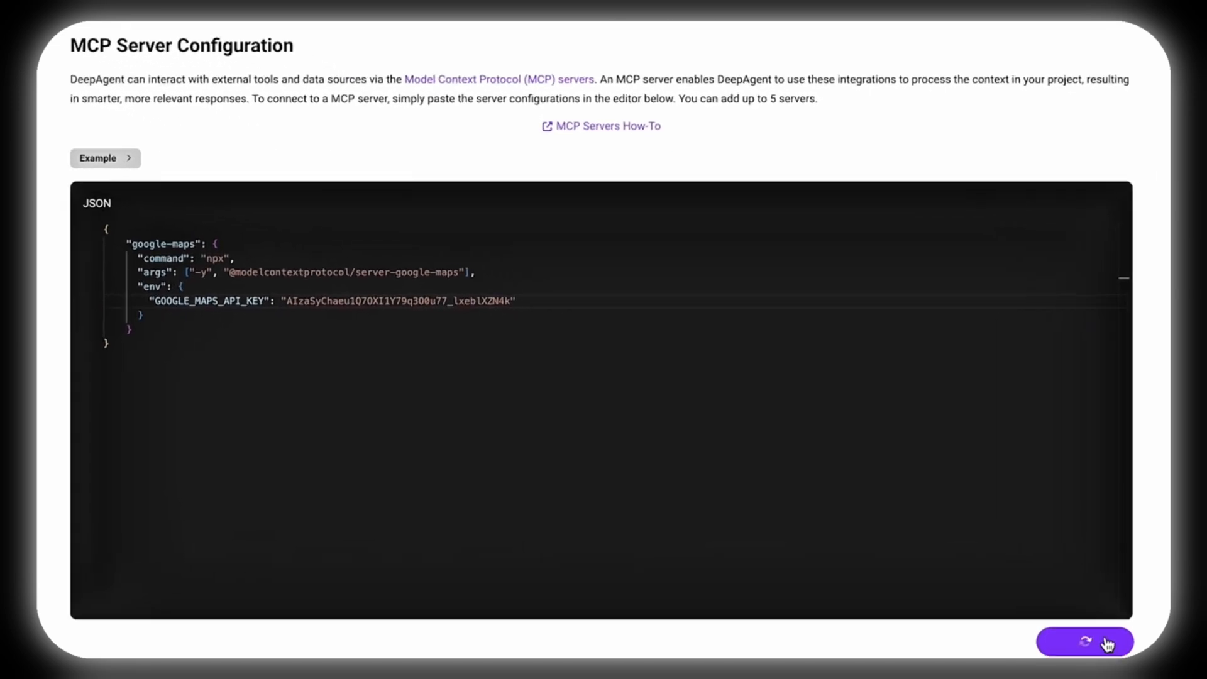
pyautogui.click(1083, 642)
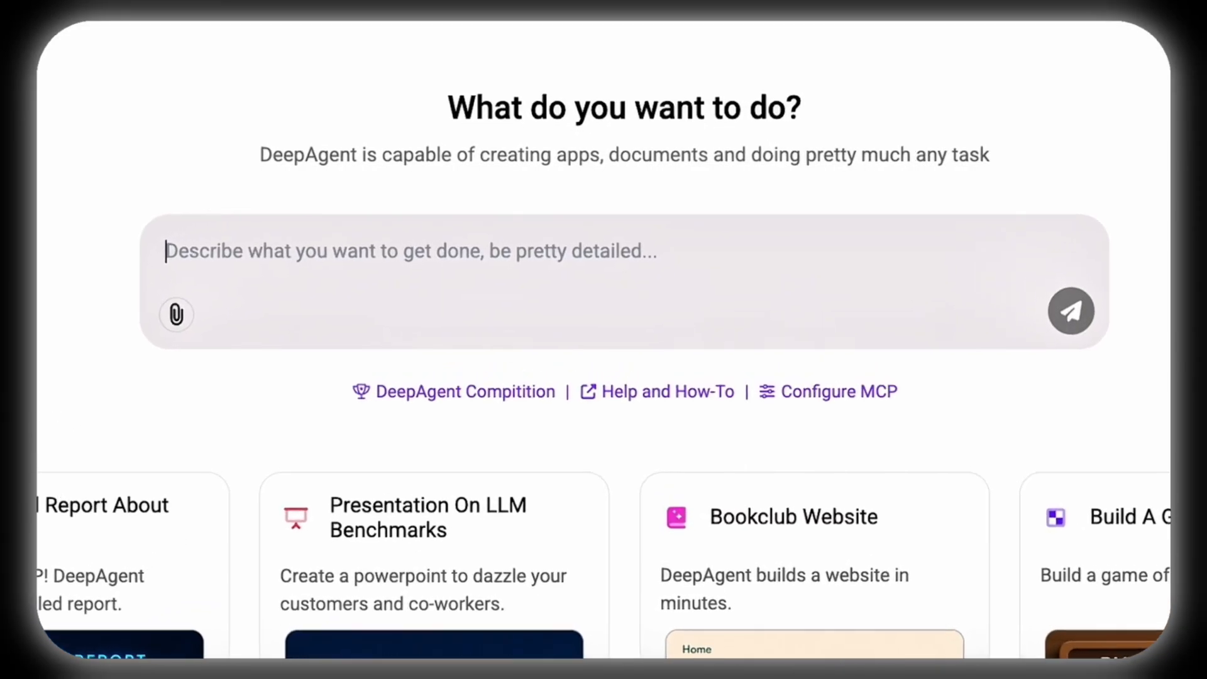
# Ask for top-rated coffee shops within 1 mile of Connaught Place, Delhi as a walking tour
pyautogui.write('Find me the top-rated coffee shops within a 1-mile radius of Connaught place delhi, then create an efficient walking tour to visit 3 of them.')
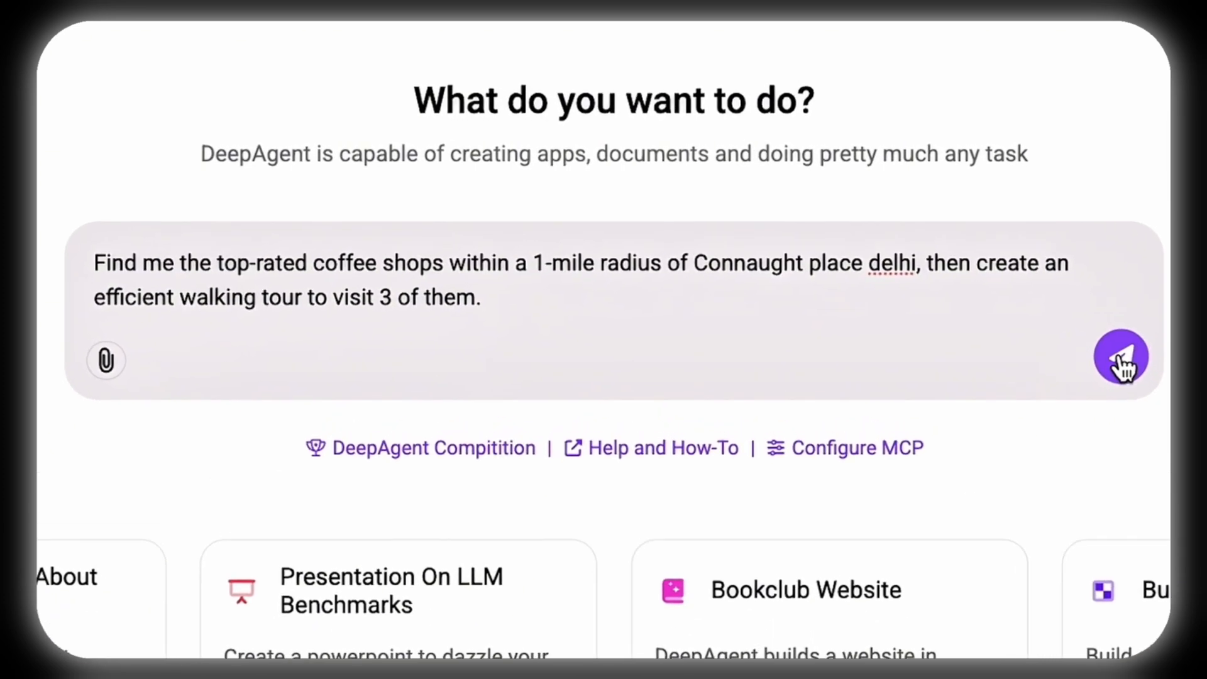
pyautogui.click(1120, 360)
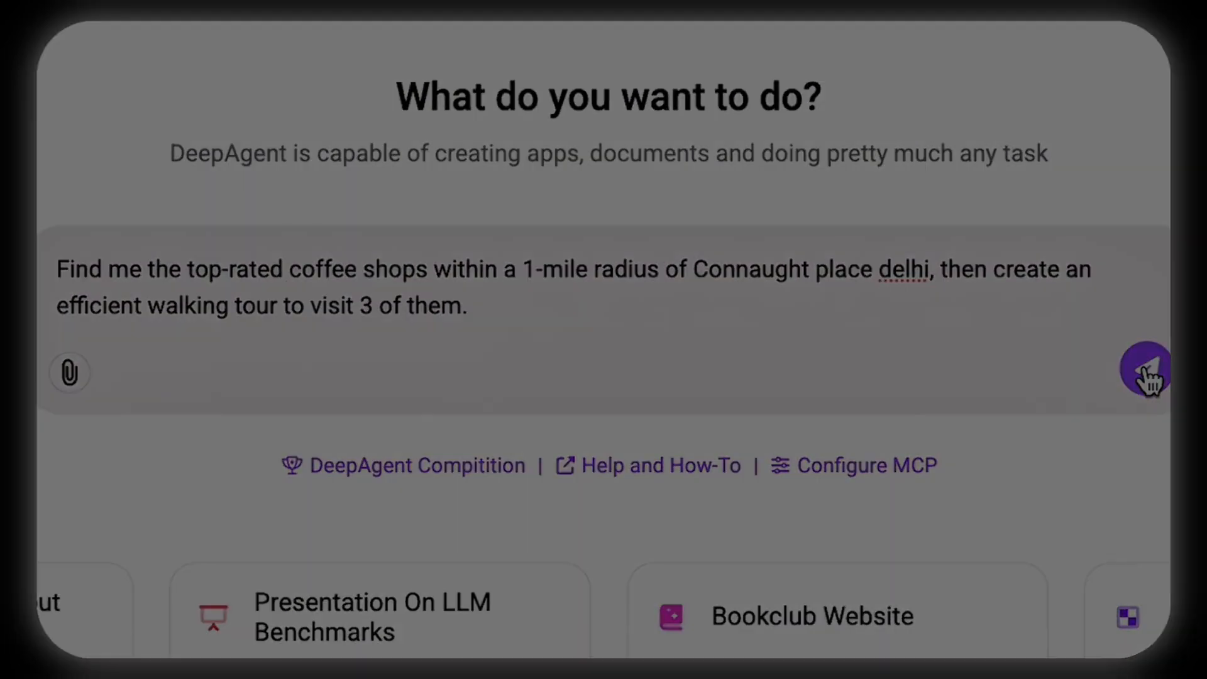
pyautogui.click(1147, 371)
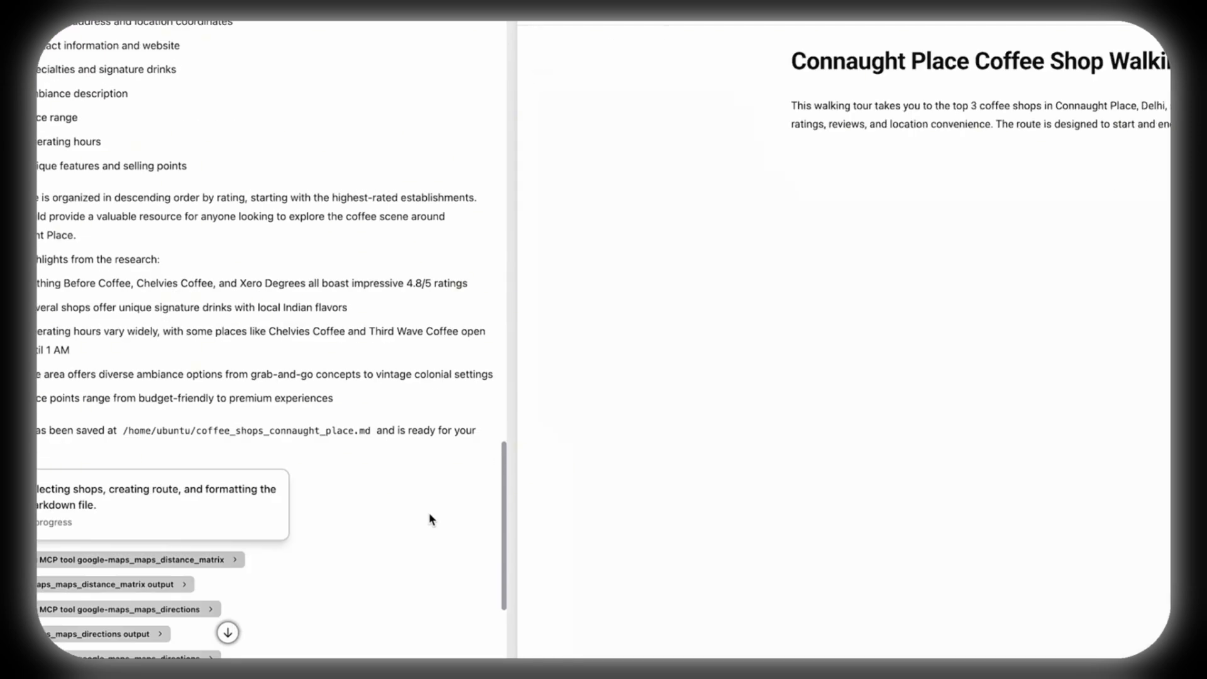
# Review the final summary and the coffee_shop_walking_tour.md preview in the right pane
pyautogui.scroll(-3)
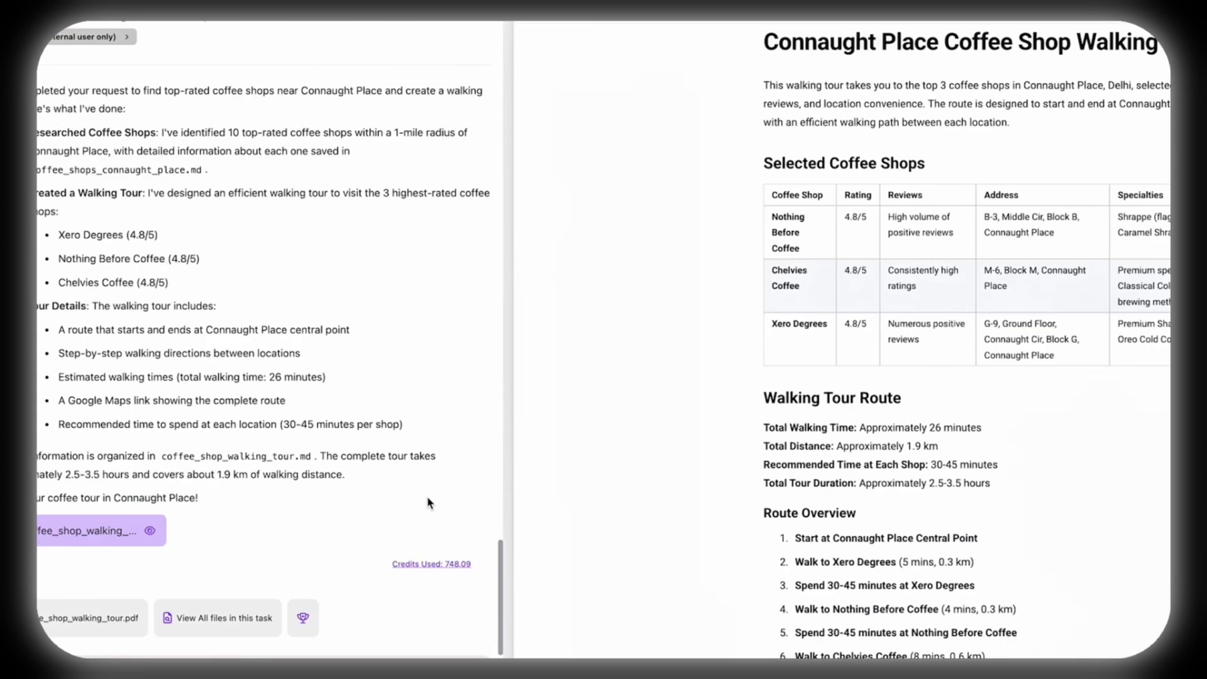
pyautogui.moveTo(864, 427); pyautogui.dragTo(965, 427)
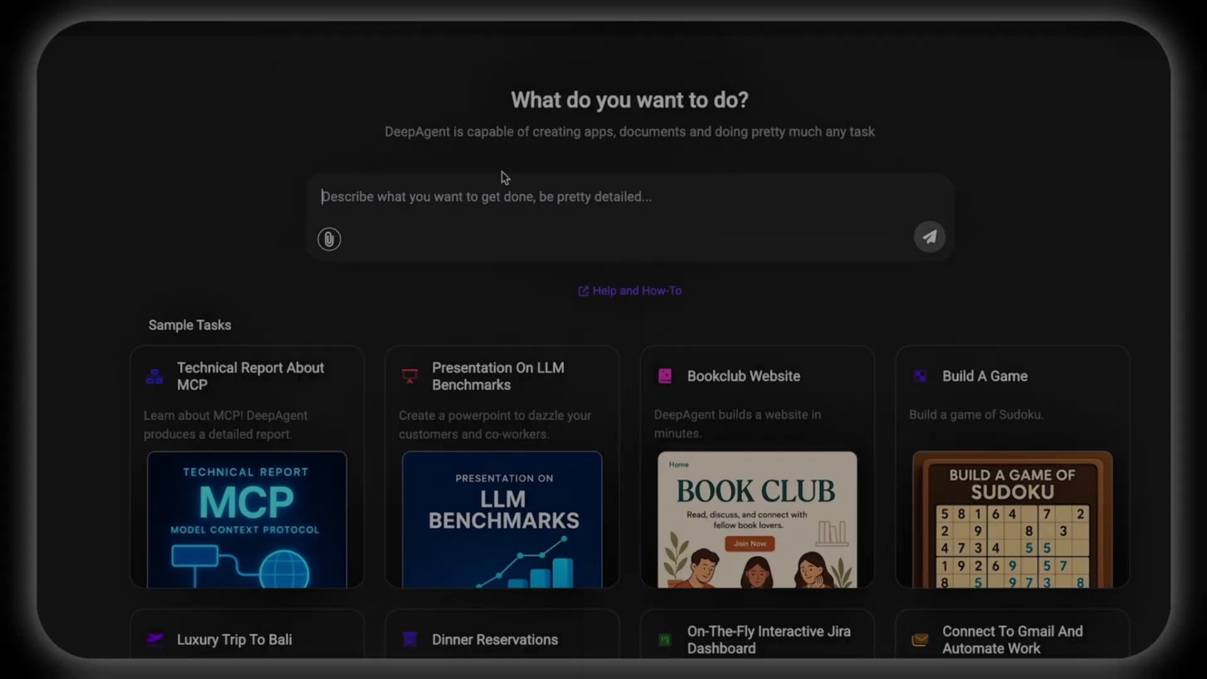
# Ask for a 10-slide future space habitat ppt with history, mission statistics graphs and habitat ideas
pyautogui.write('create a ppt about future space habitat with 10 slides. I want you to give a overview of the history, give some graphs depicting the statistics of the missions throughout our space faring history, and also, visualize any futuristic habitats. Try come with some ideas of your own on how a futuristic habitat may look like')
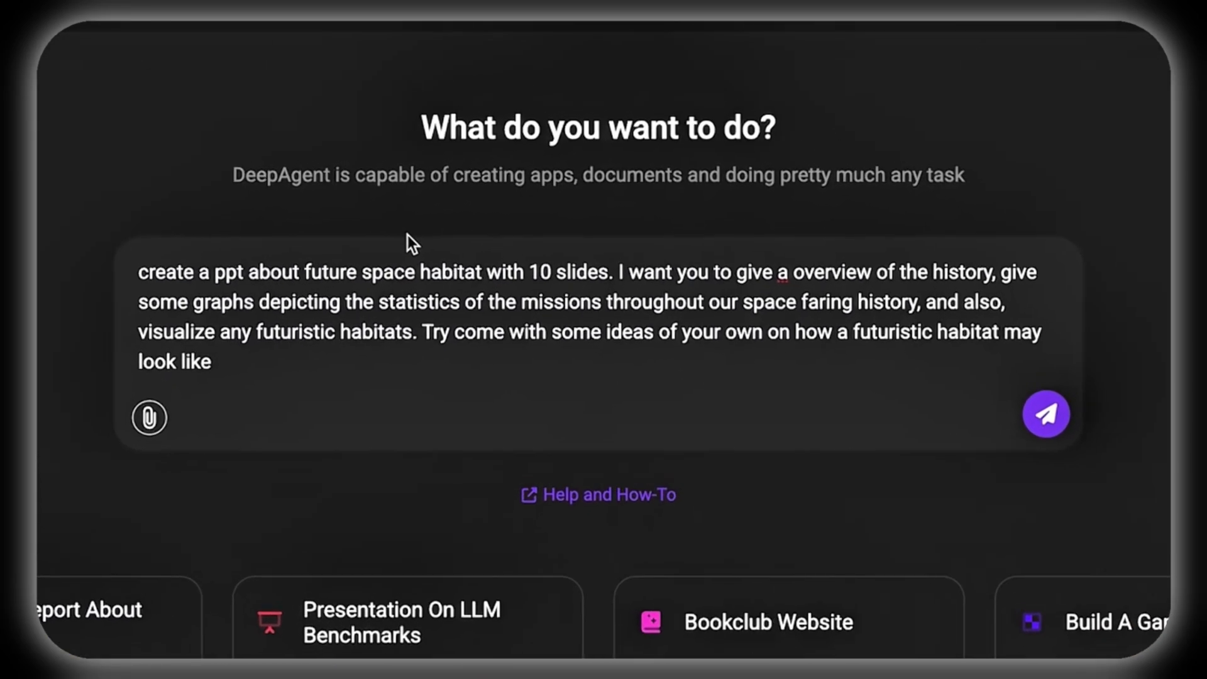
pyautogui.click(1046, 414)
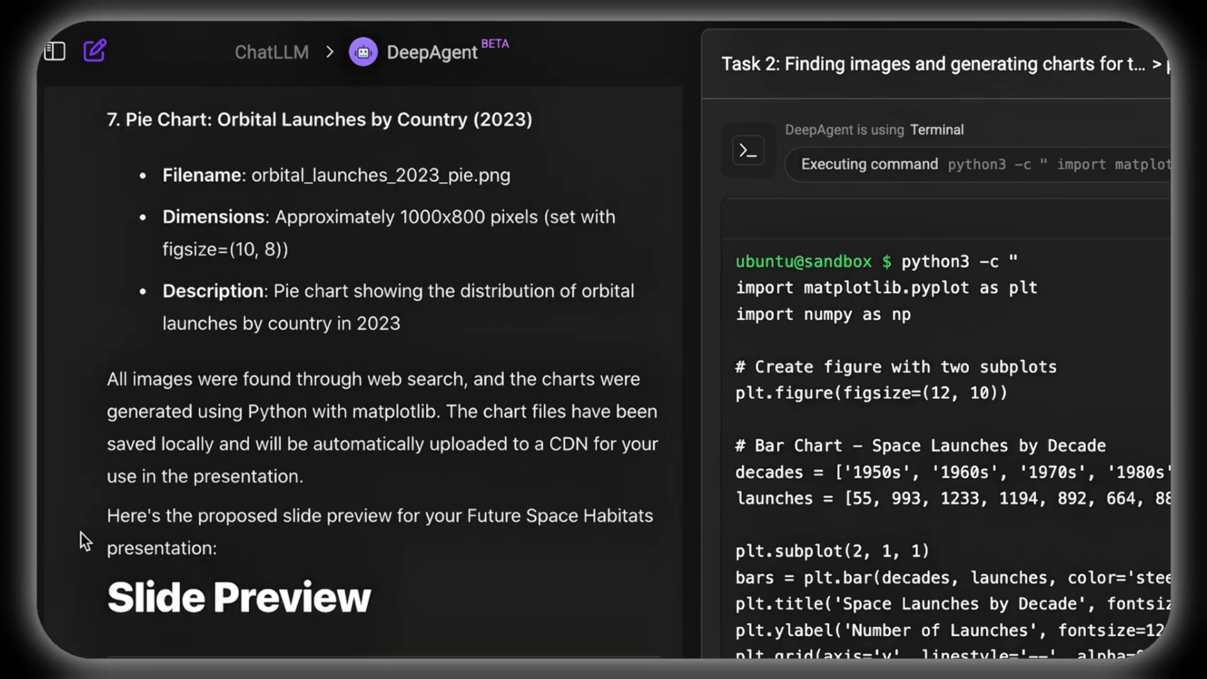
# Approve the slide structure with 'Yes' and submit the Modern PowerPoint template
pyautogui.scroll(-3)
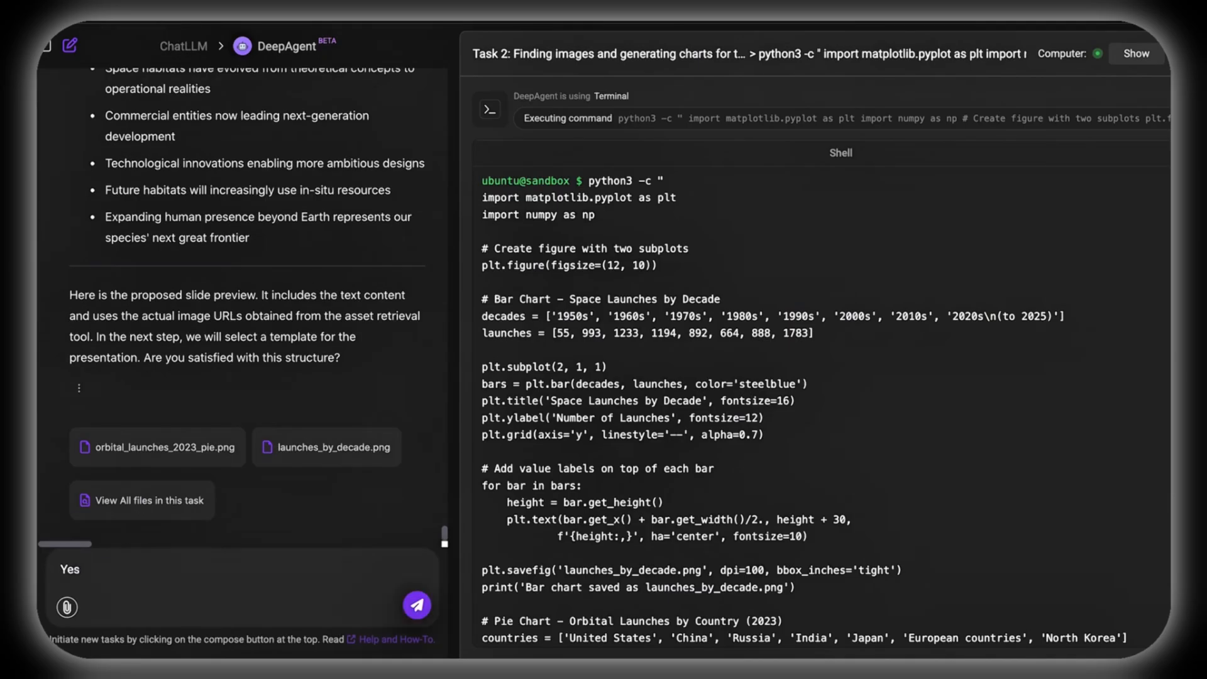
pyautogui.click(417, 603)
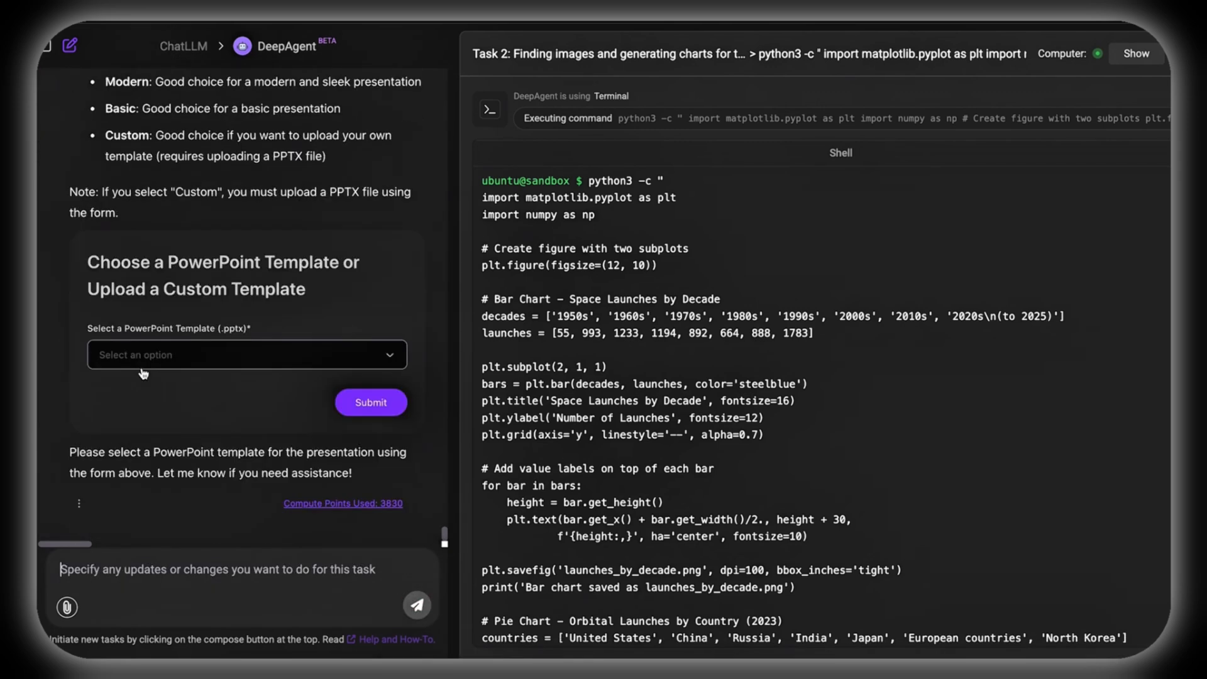
pyautogui.click(247, 355)
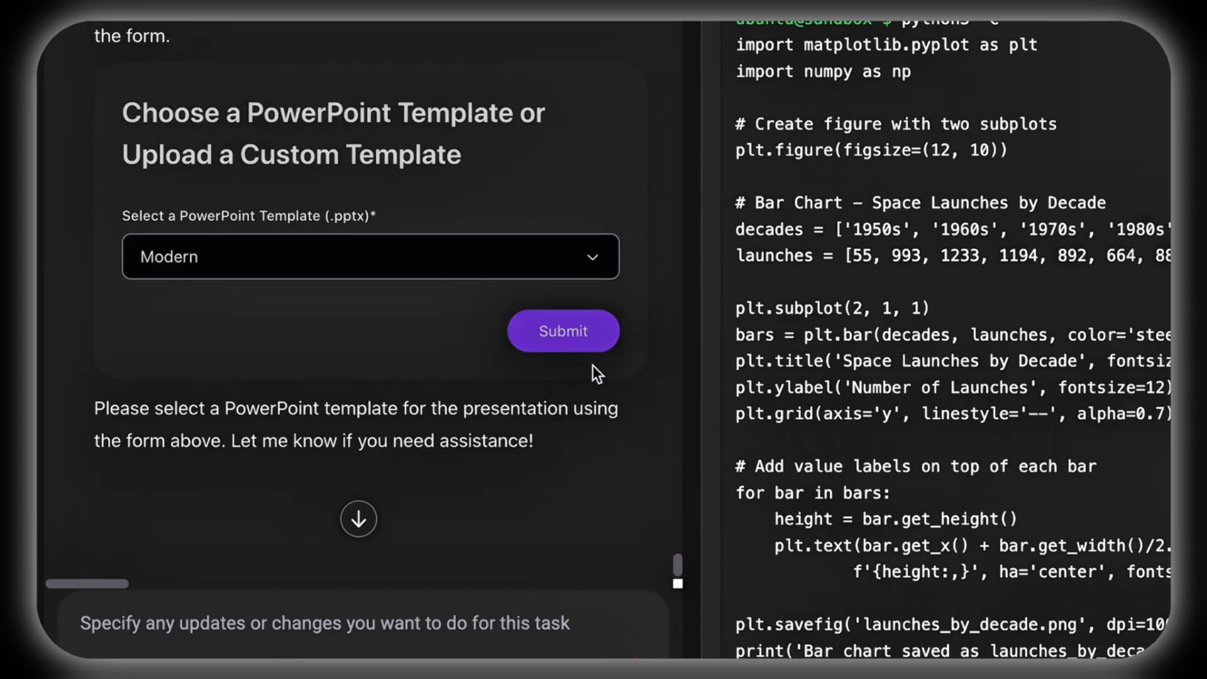
pyautogui.click(564, 331)
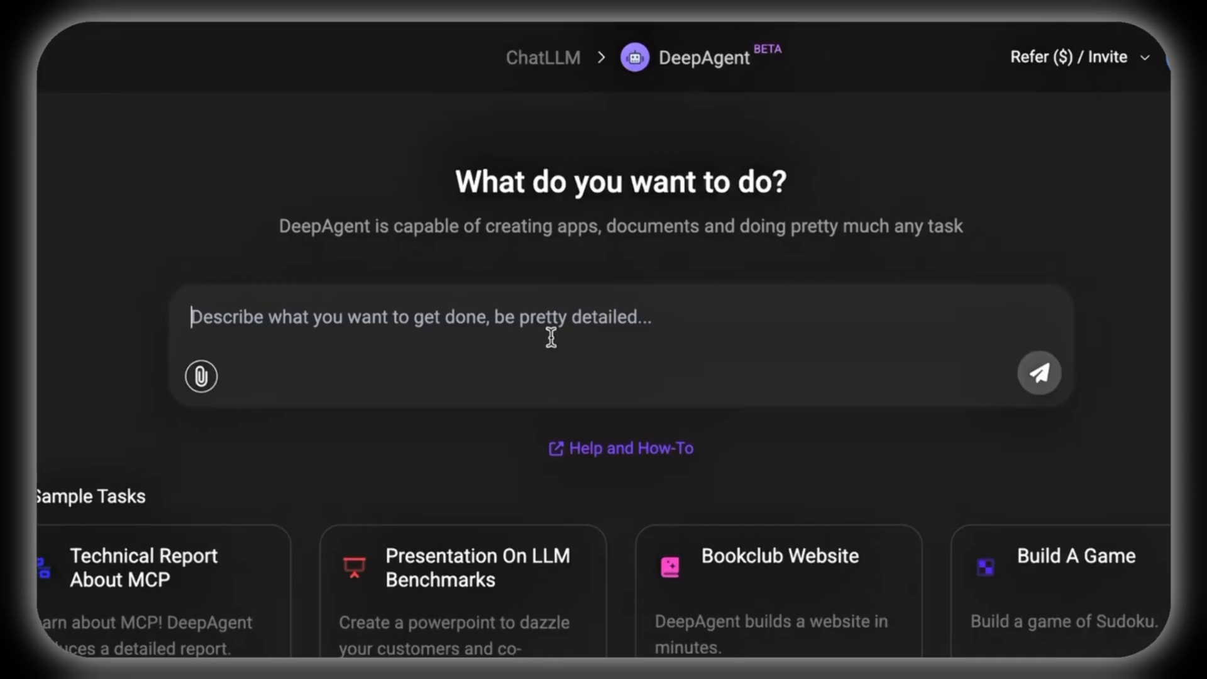
# Ask DeepAgent to make reservations at an upscale dinner restaurant in San Francisco
pyautogui.write('Make reservations at an upscale dinner restaurant in San Francisco')
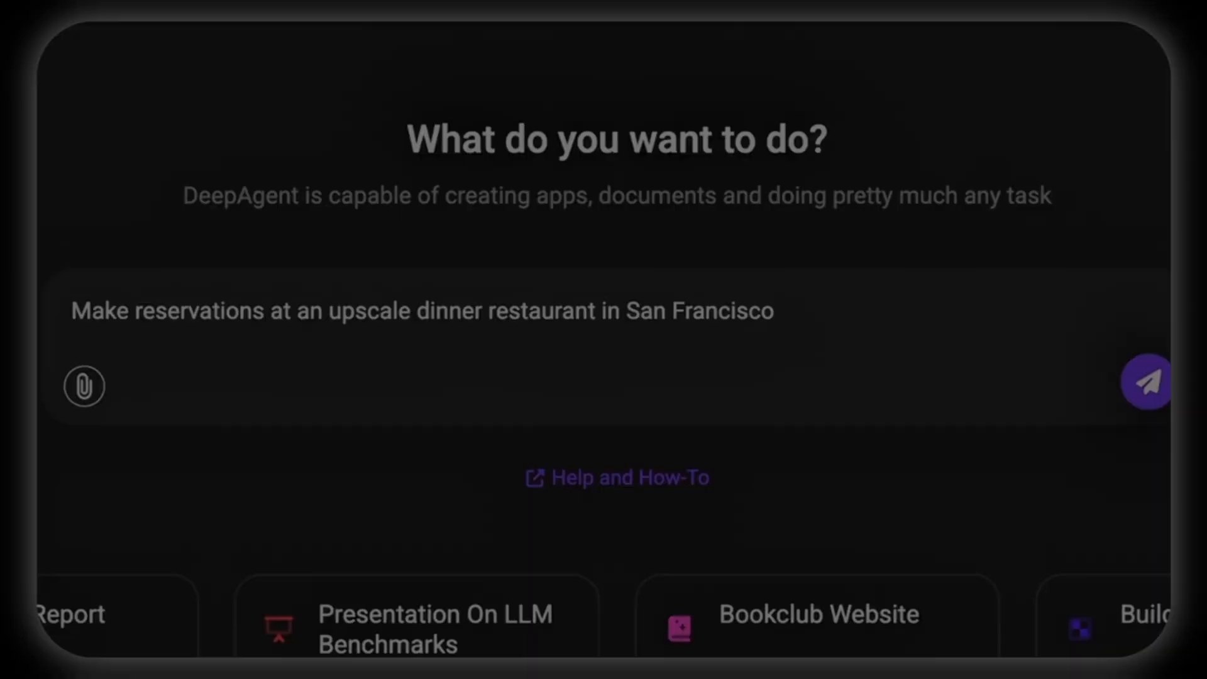
pyautogui.click(1147, 382)
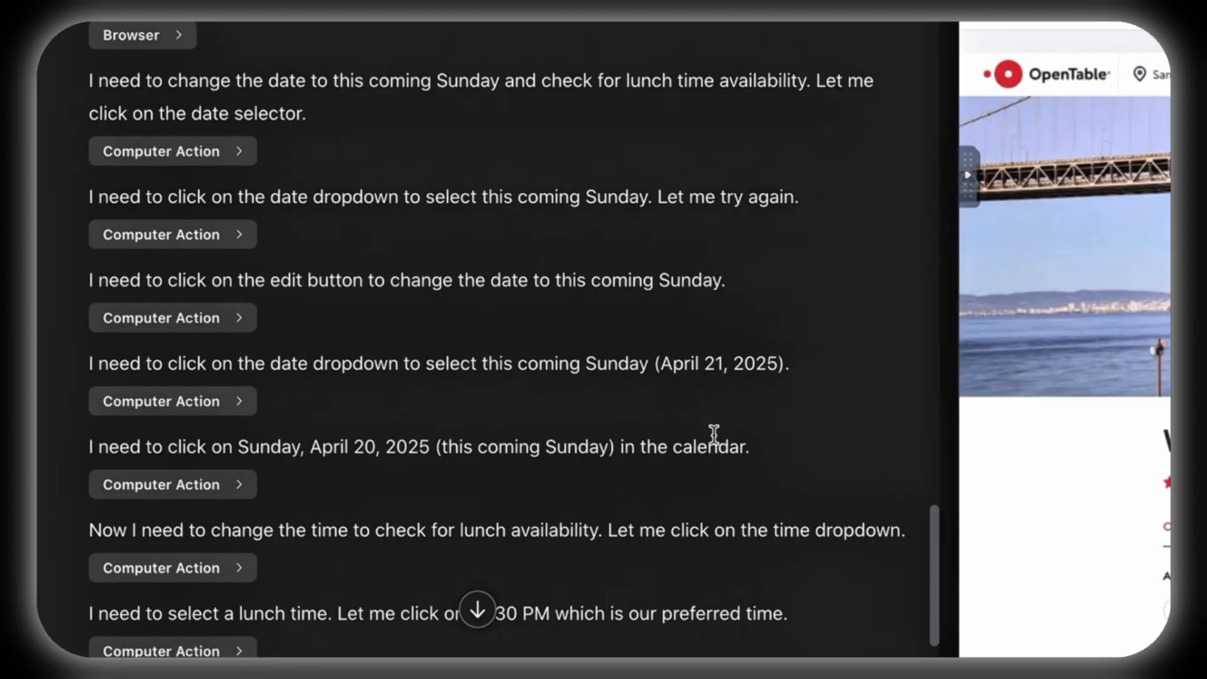
# Follow the Computer Action log browsing OpenTable for Waterbar, Spruce and Foreign Cinema on Sunday
pyautogui.scroll(-3)
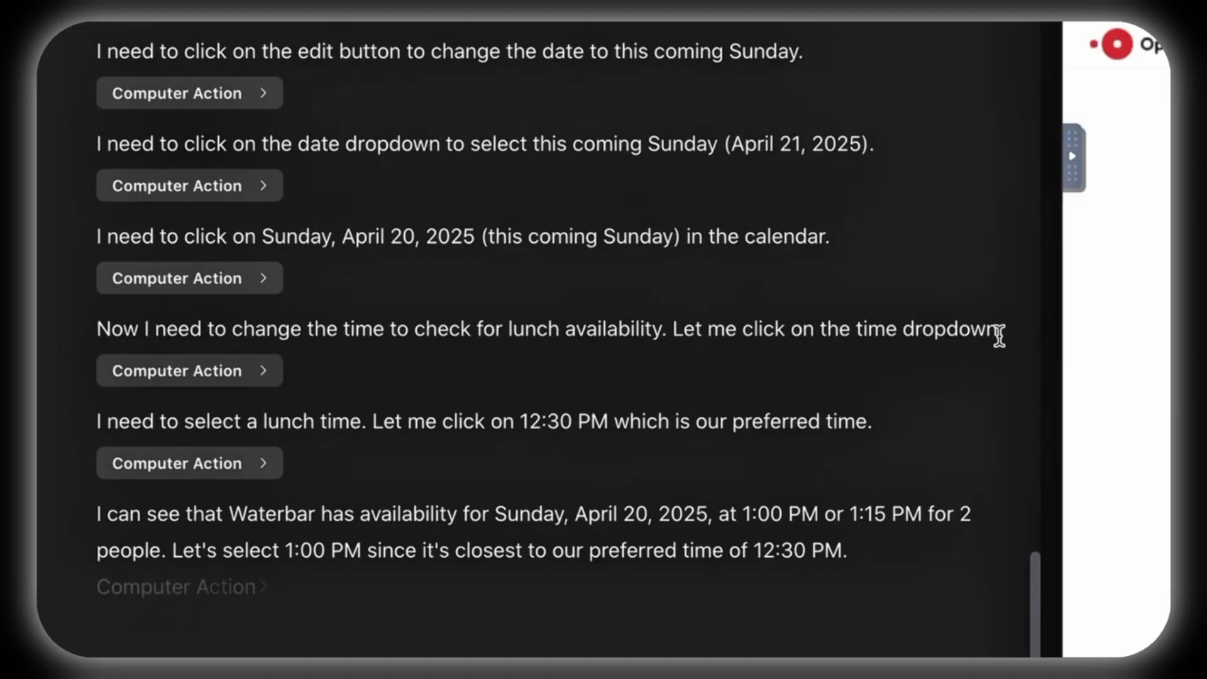
pyautogui.scroll(-3)
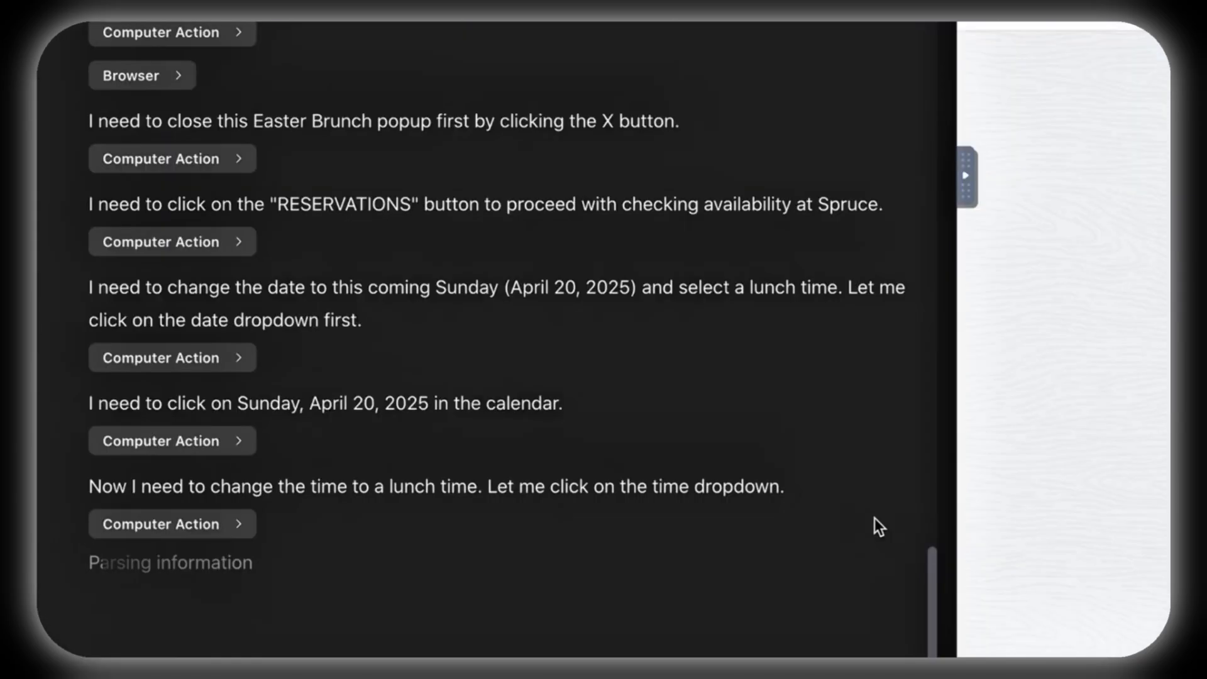
pyautogui.scroll(-3)
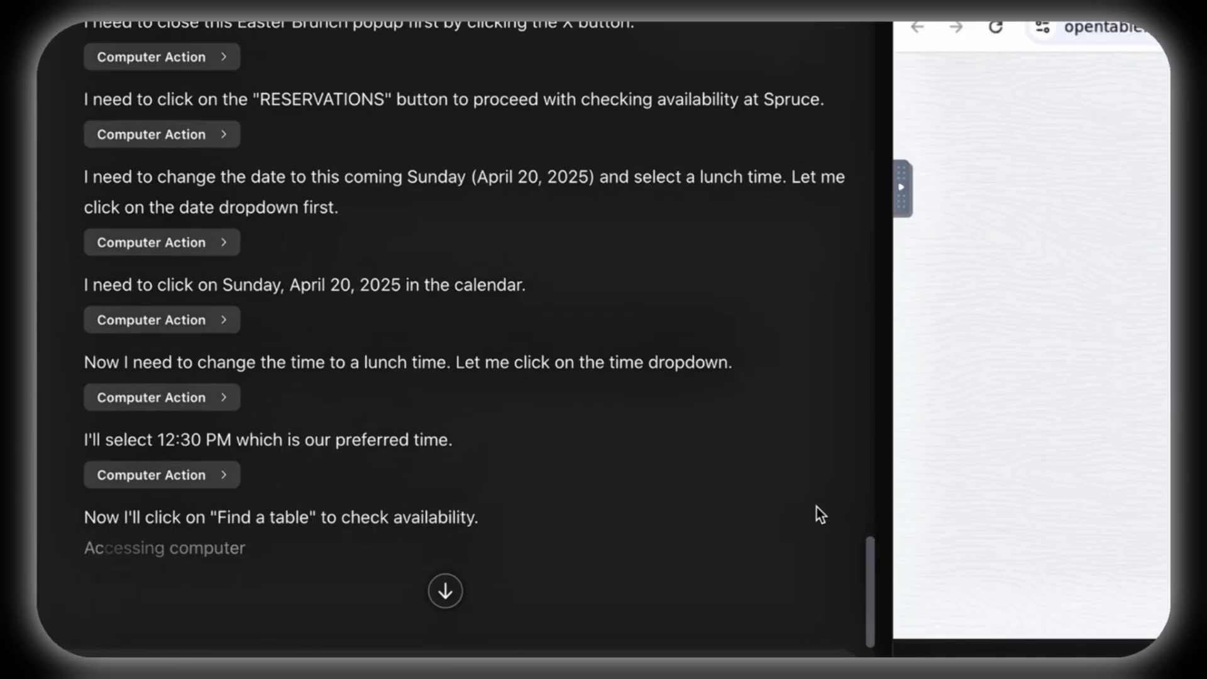
pyautogui.scroll(-3)
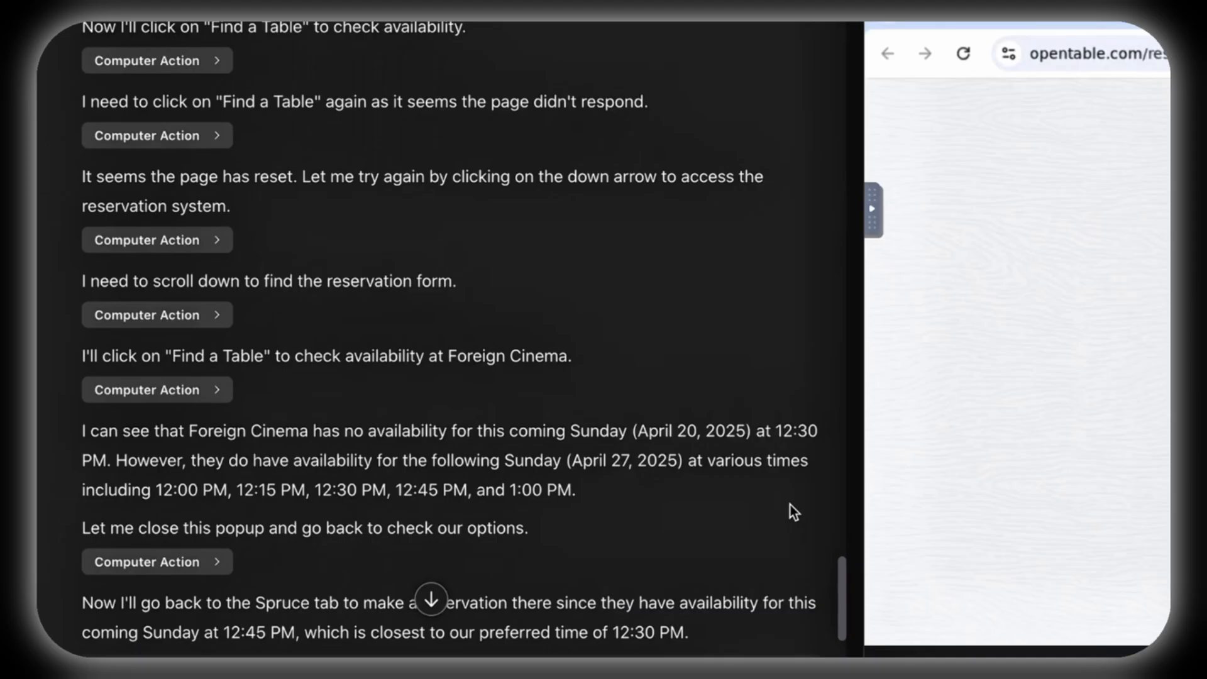